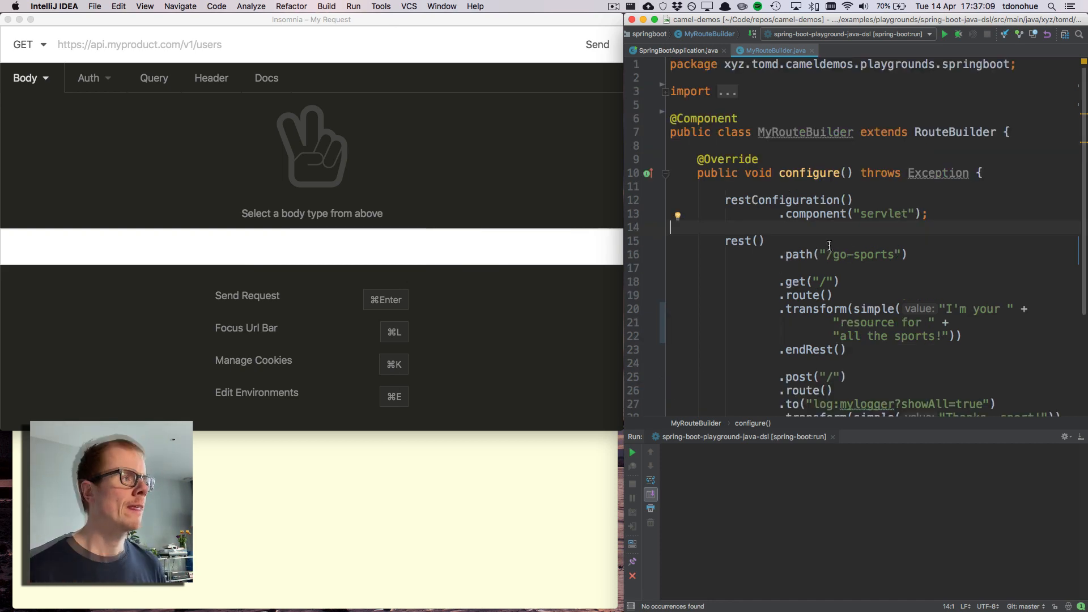
Review MyRouteBuilder's restConfiguration call, the GET endpoint path and the POST route definition.
scroll(down, 3)
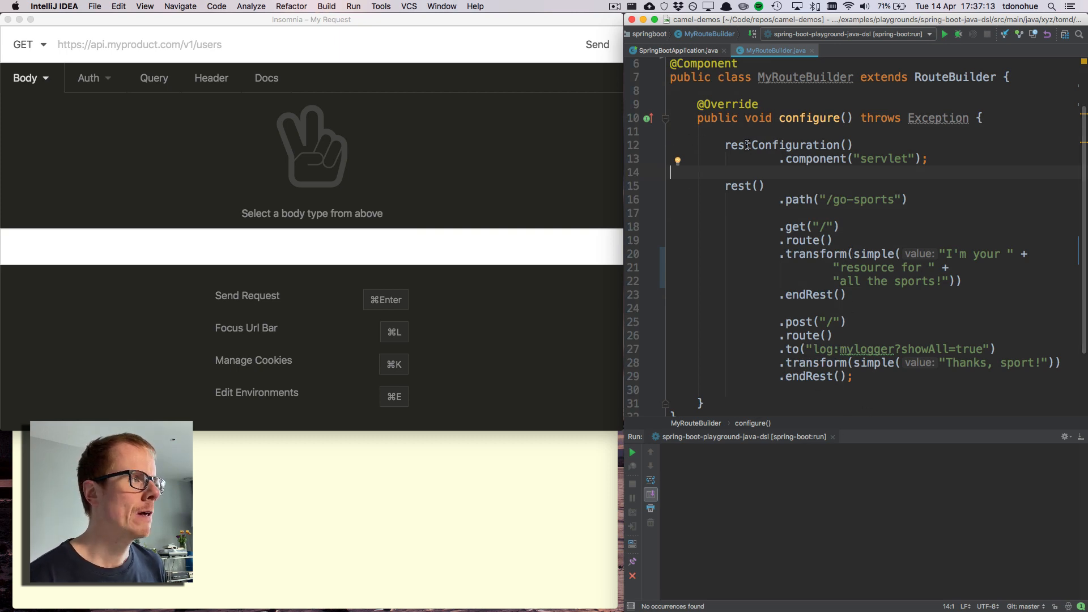
double_click(883, 159)
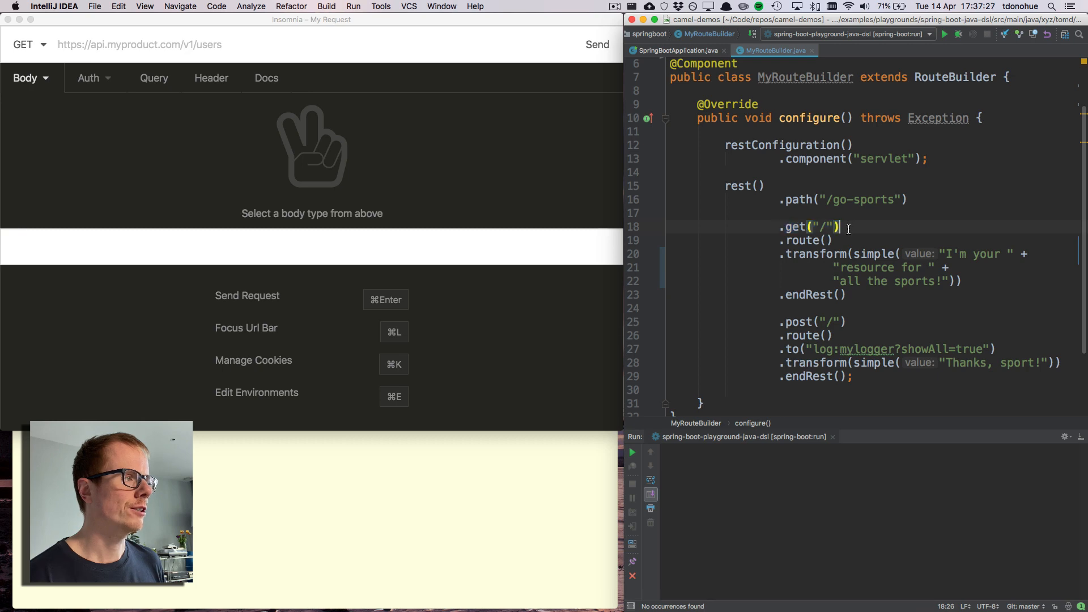
double_click(812, 320)
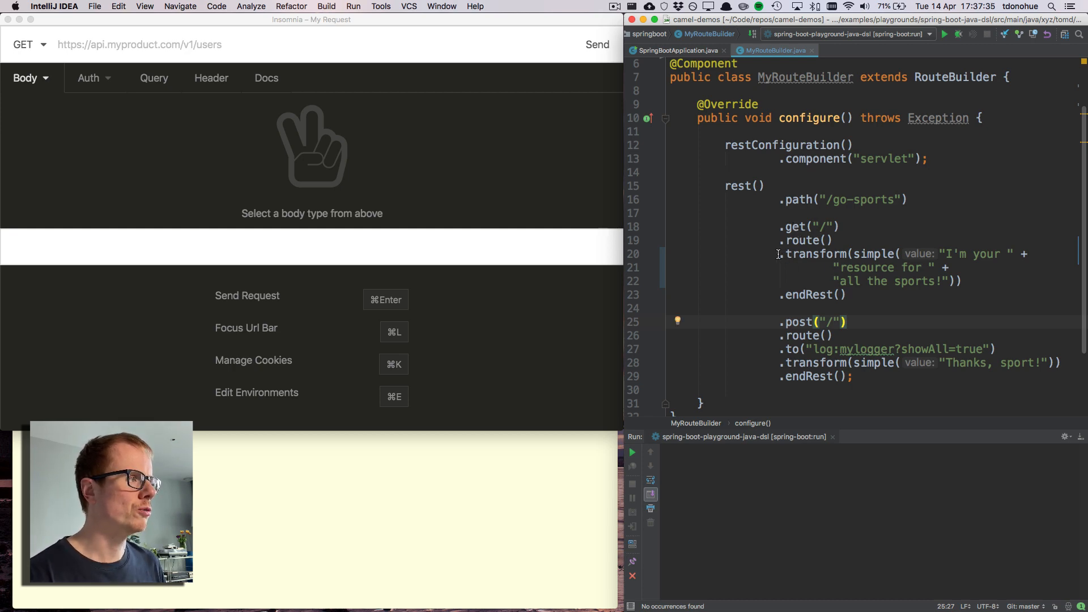
drag(786, 253, 965, 281)
text(http://localhost:8080)
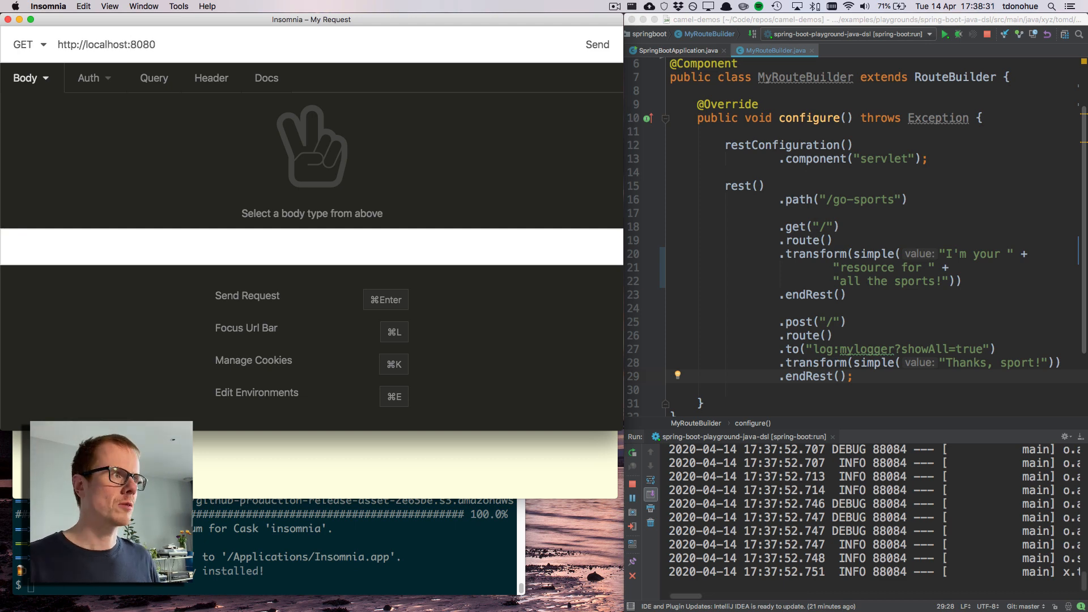
text(/)
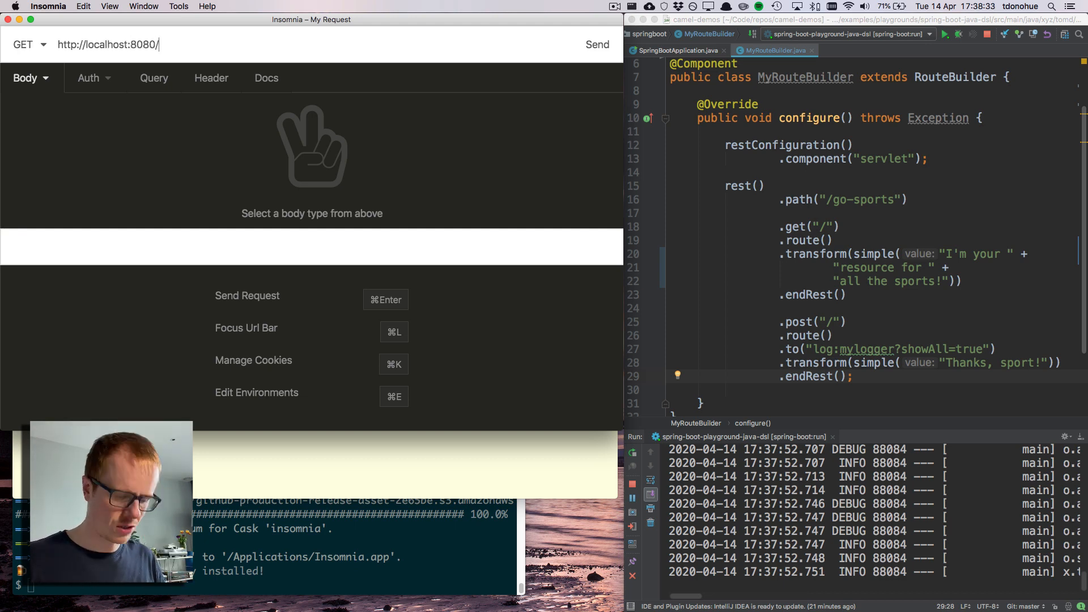
text(services/)
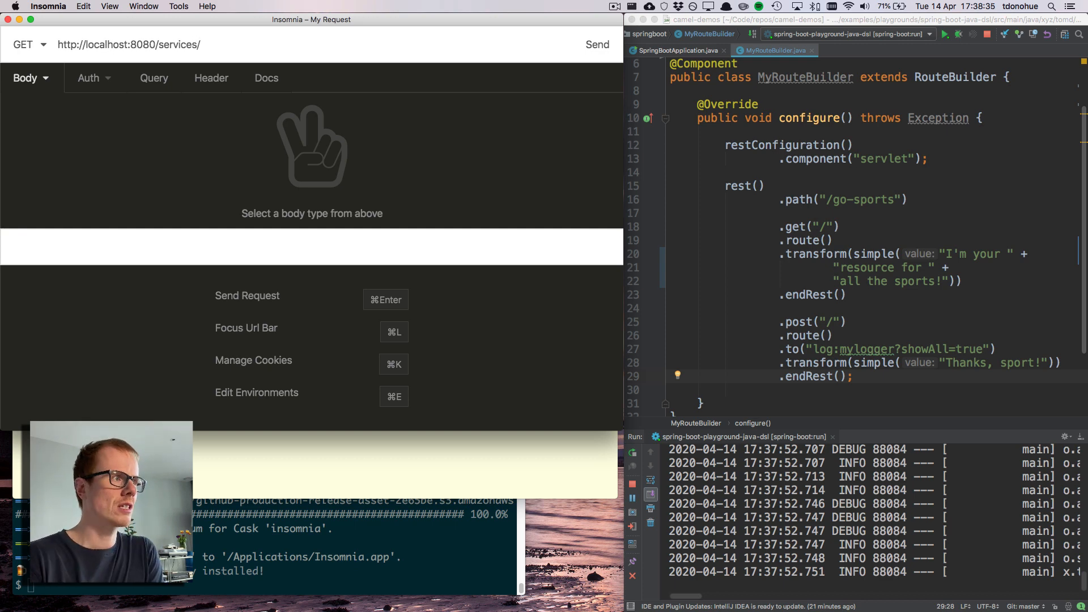
text(go-sports)
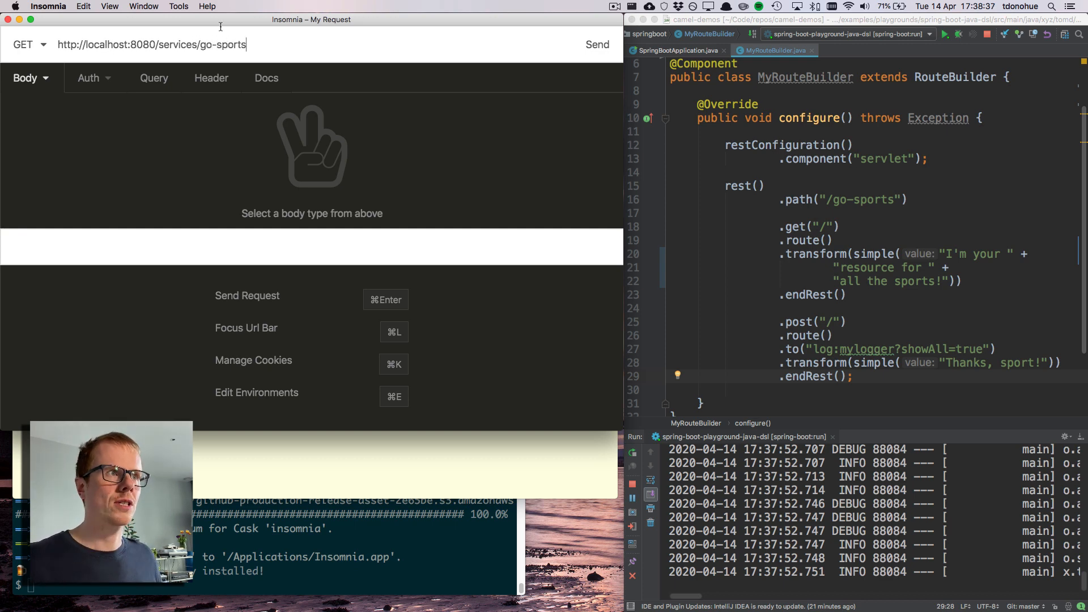
click(595, 44)
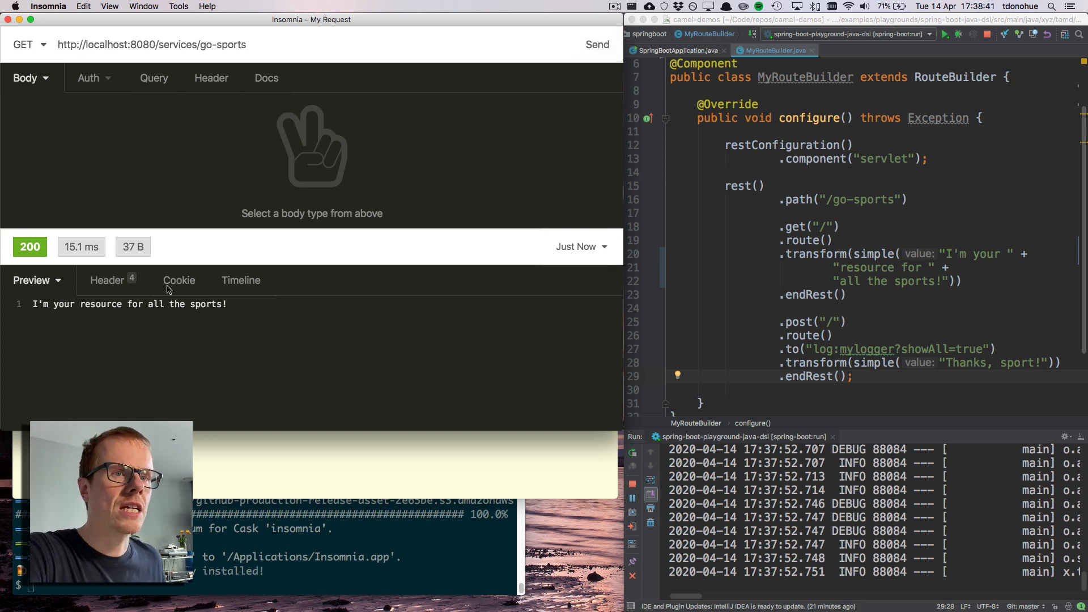
View the reply as raw text, inspect its response headers, then return to the raw body.
double_click(128, 303)
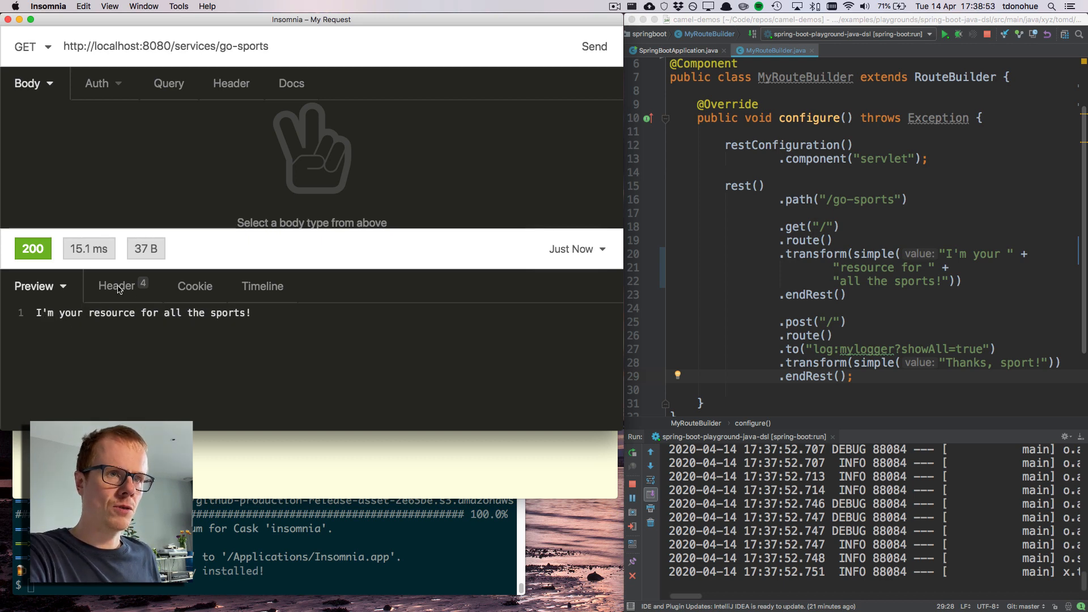
click(33, 285)
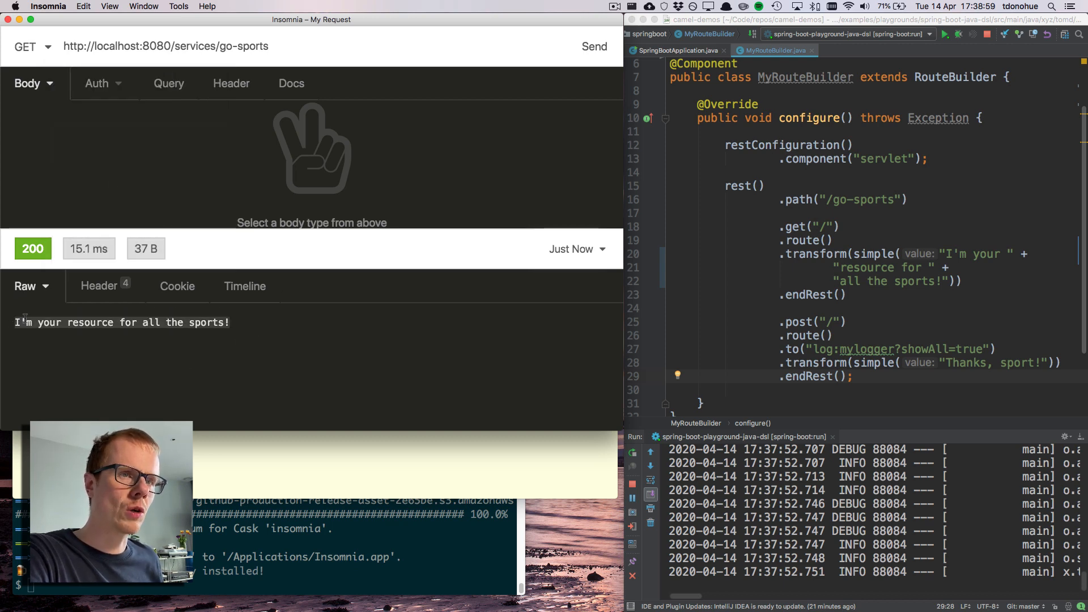
click(99, 286)
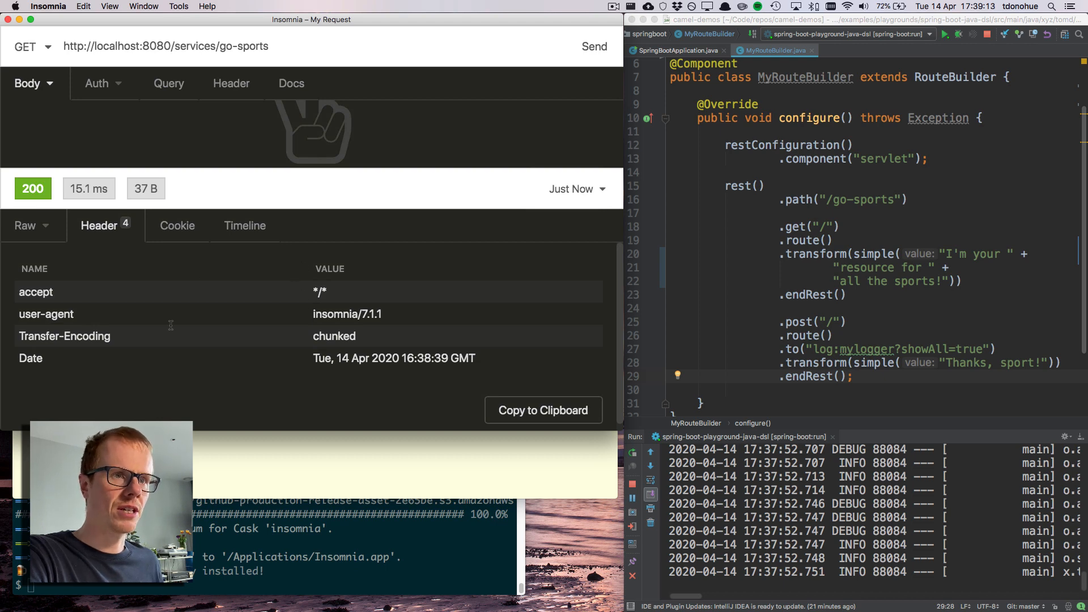
click(24, 225)
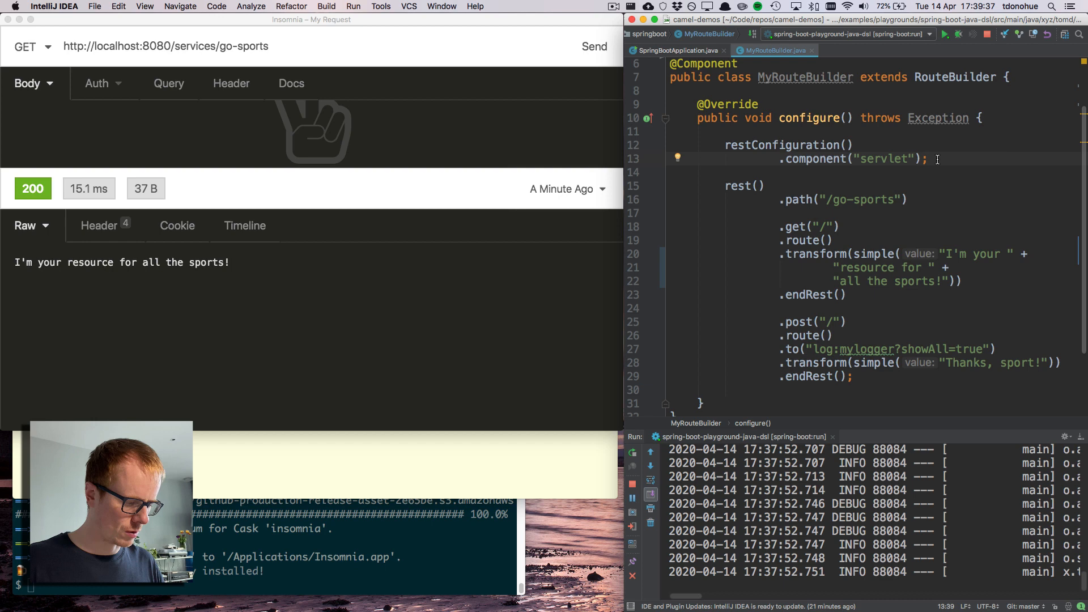
Append .bindingMode(RestBindingMode.auto) after .component("servlet") via autocomplete.
text(.)
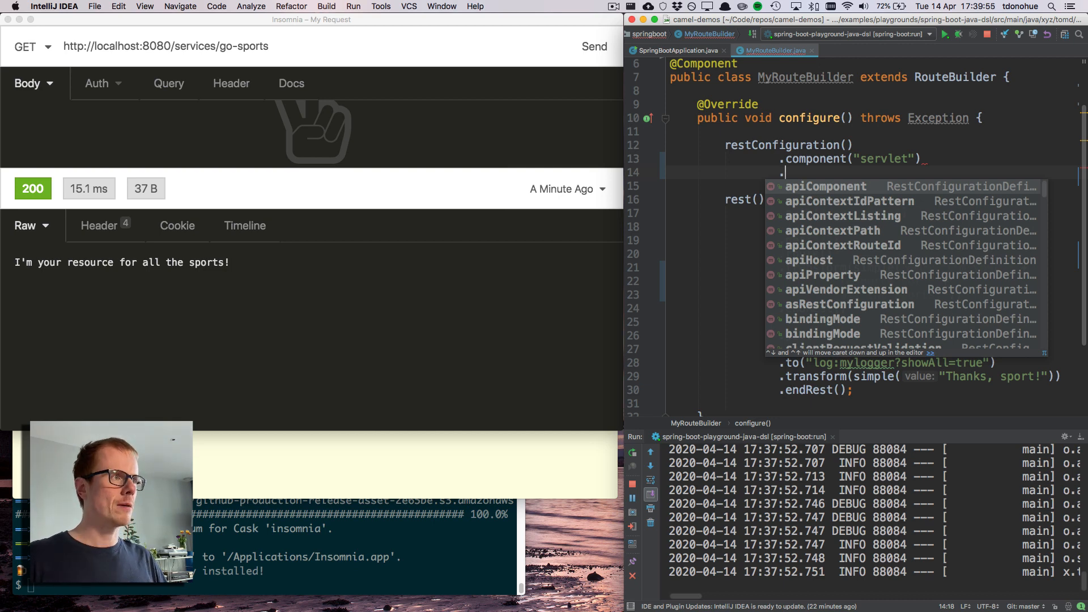
text(bindingMode(RestBindingMode.auto);)
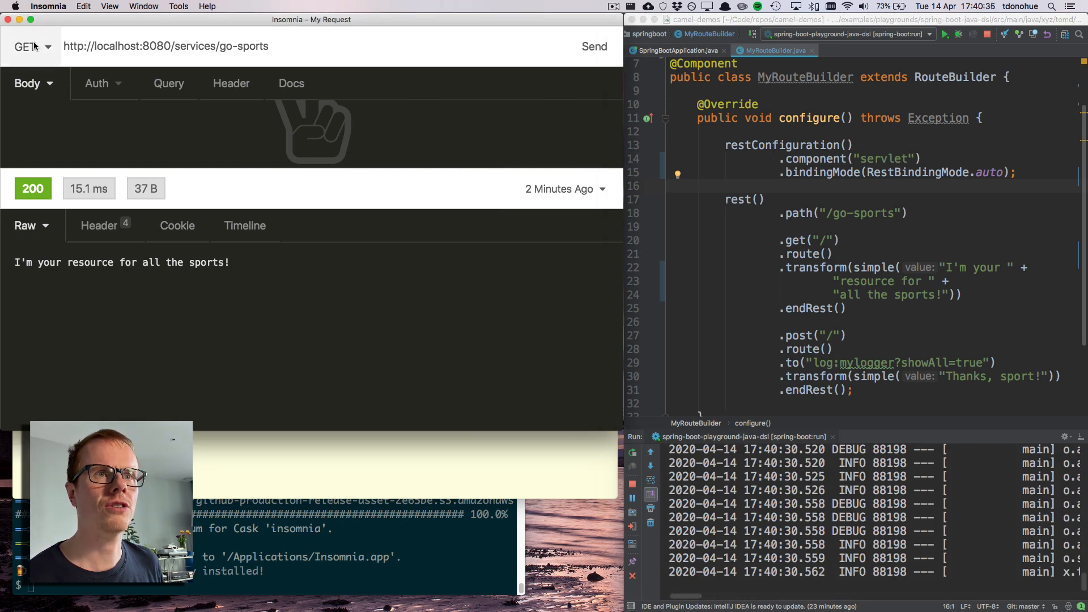
Resend the GET and confirm the response header Content-Type is application/json.
click(593, 45)
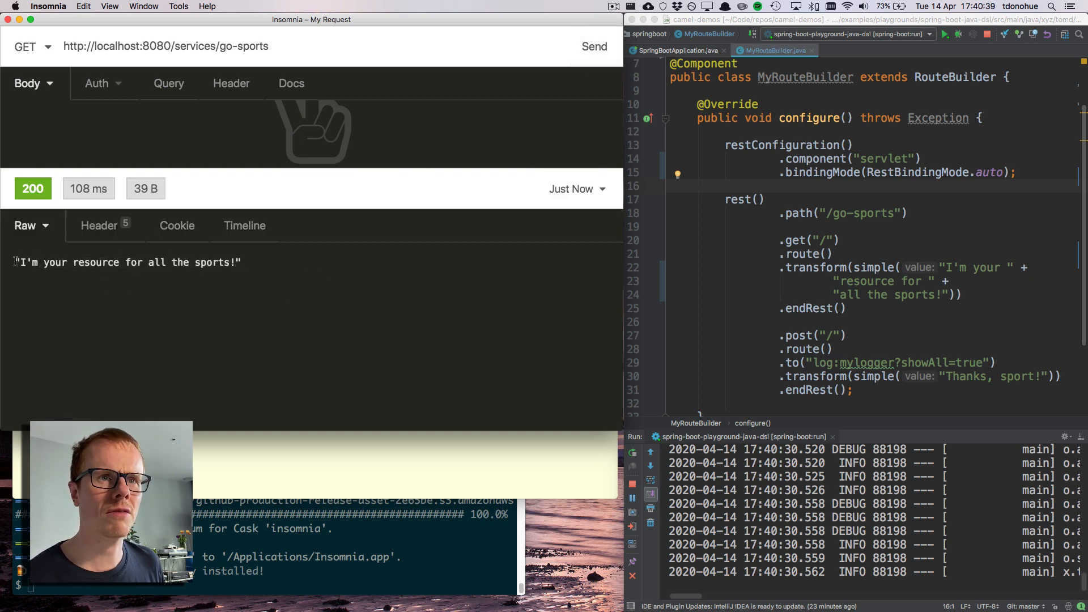
click(99, 226)
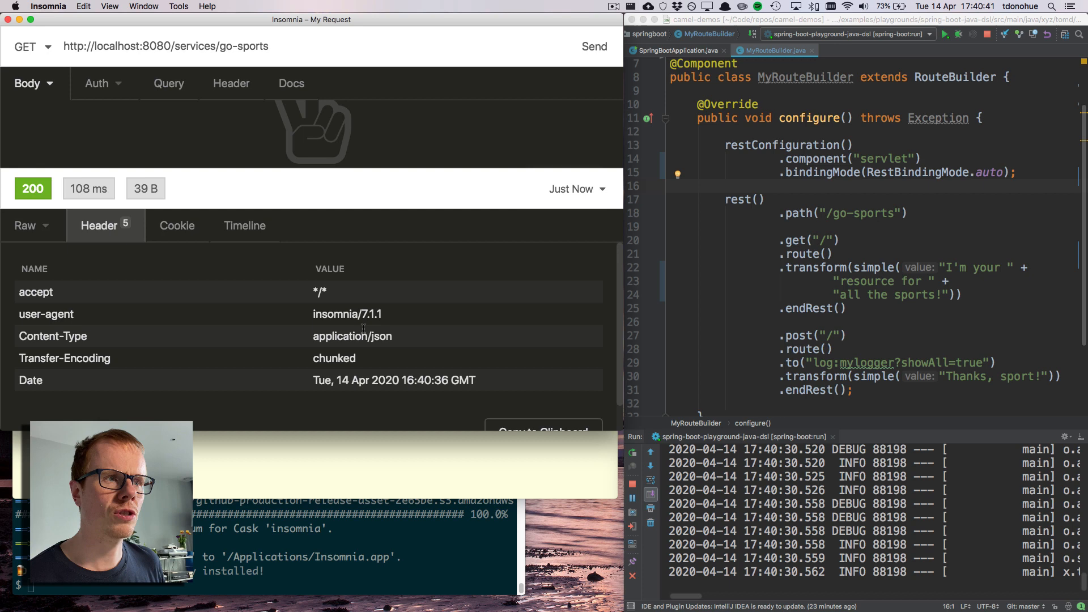
double_click(351, 335)
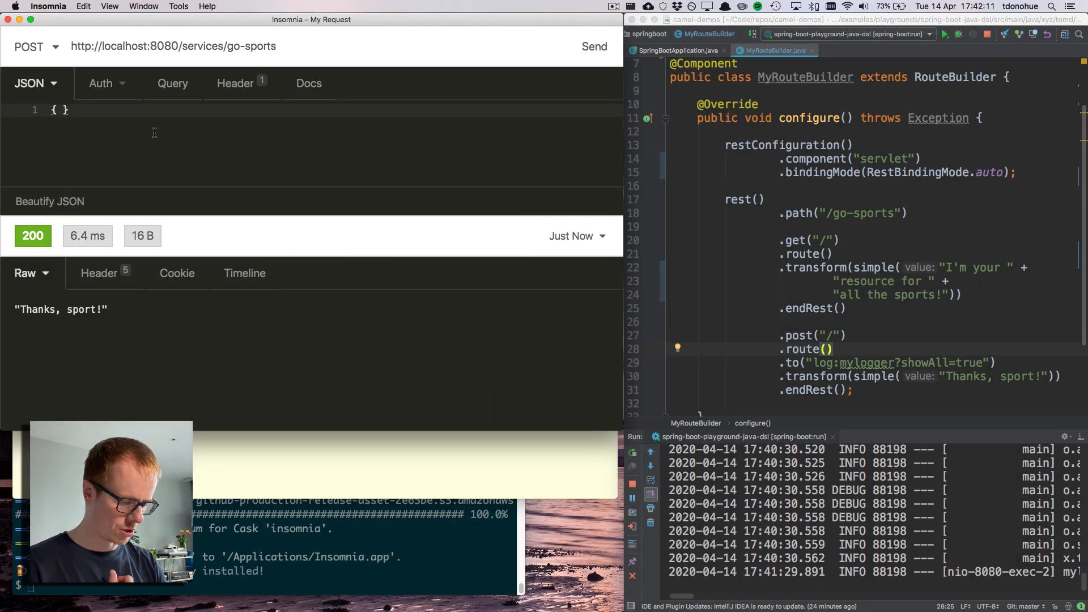
POST a beautified JSON body {name: Sportsball, teamMembers: 5, venue: Garden} and get 200 'Thanks, sport!'.
text("")
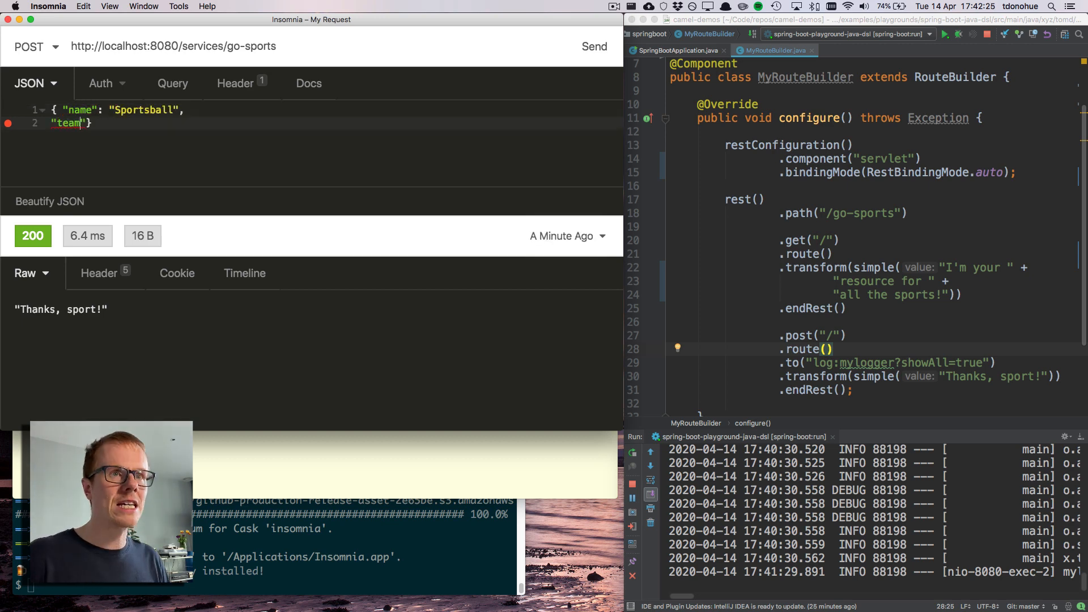
text(N)
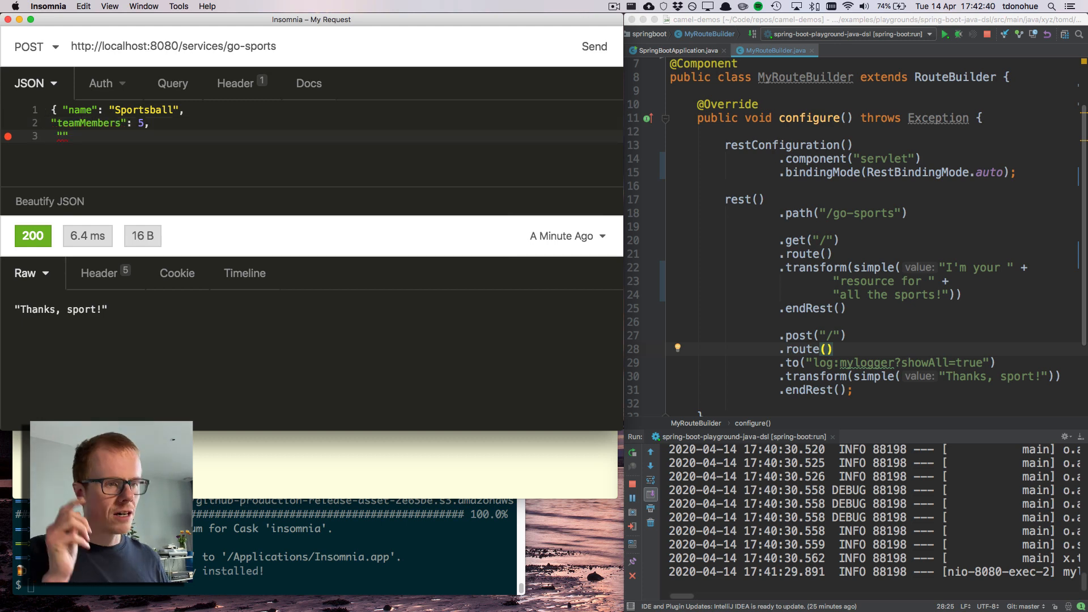
text("venue": "")
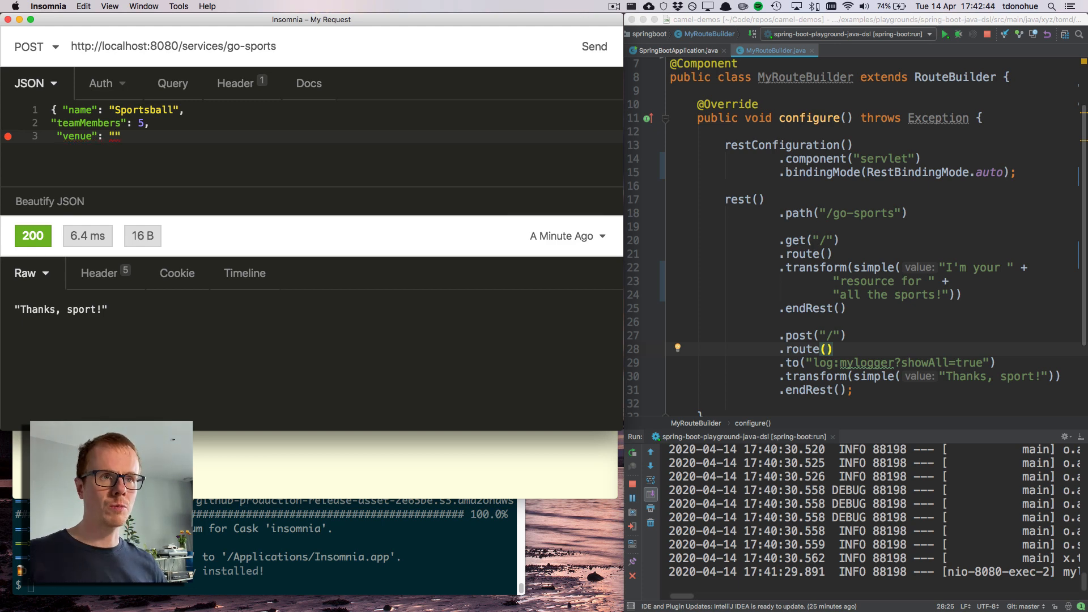
text(Garden)
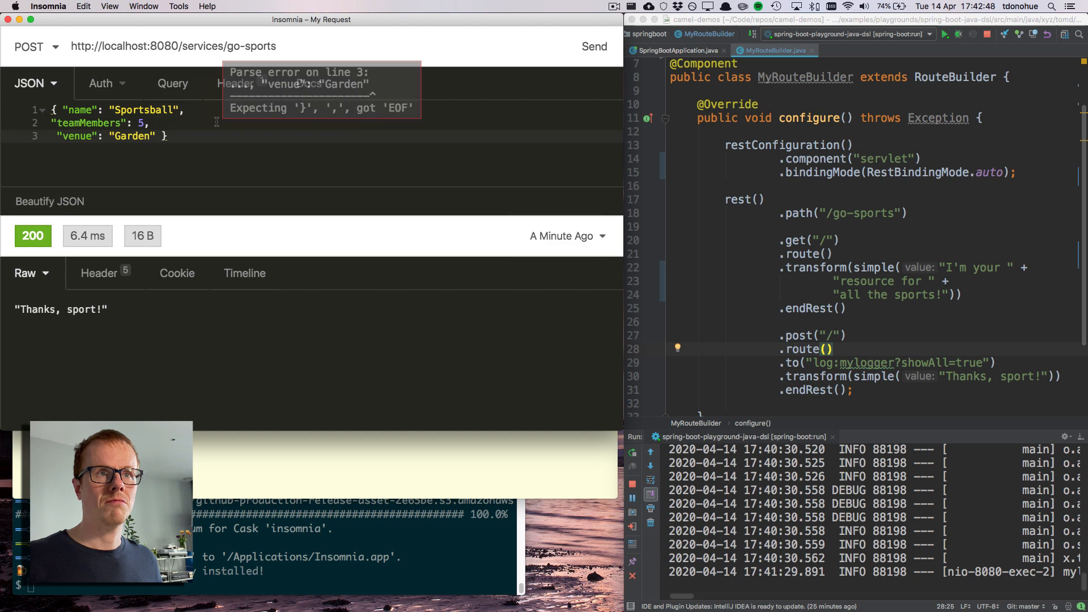
click(48, 202)
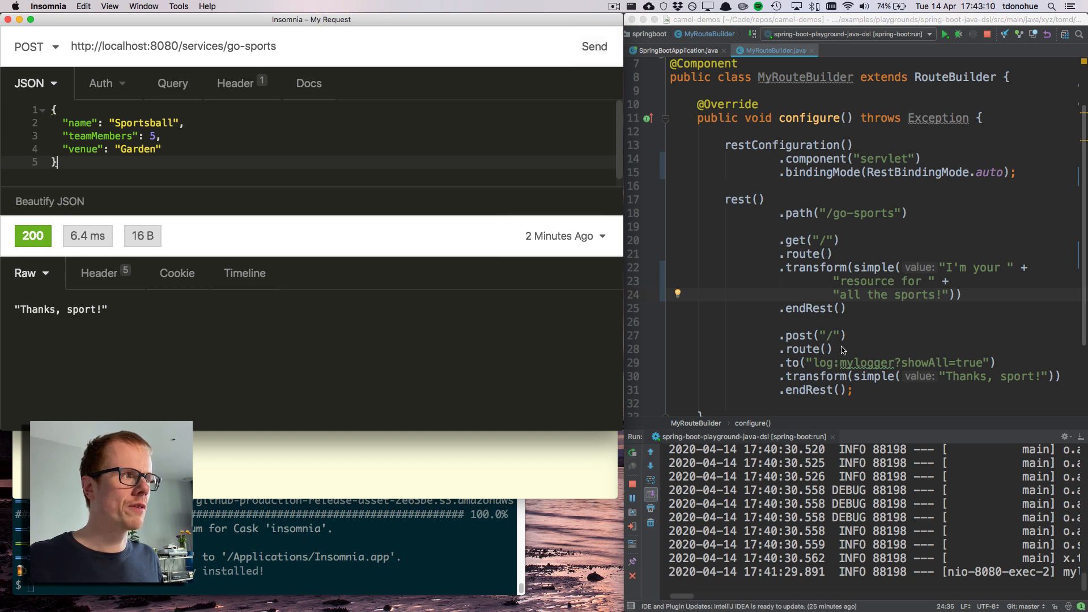
click(593, 47)
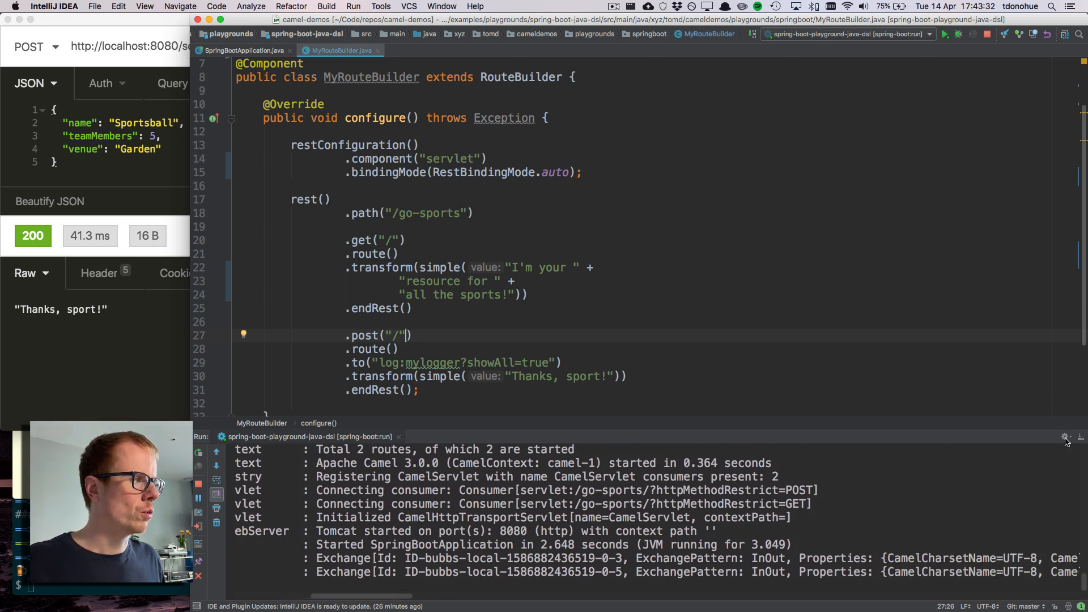
Read the mylogger line showing the POST body as name=Sportsball, teamMembers=5, venue=Garden.
click(1067, 437)
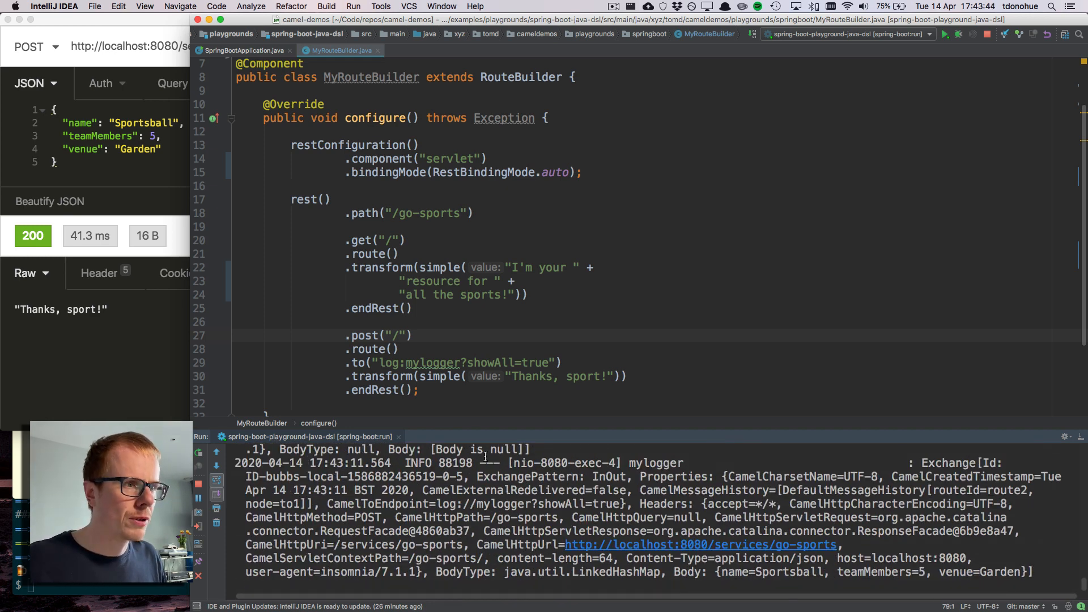
double_click(654, 462)
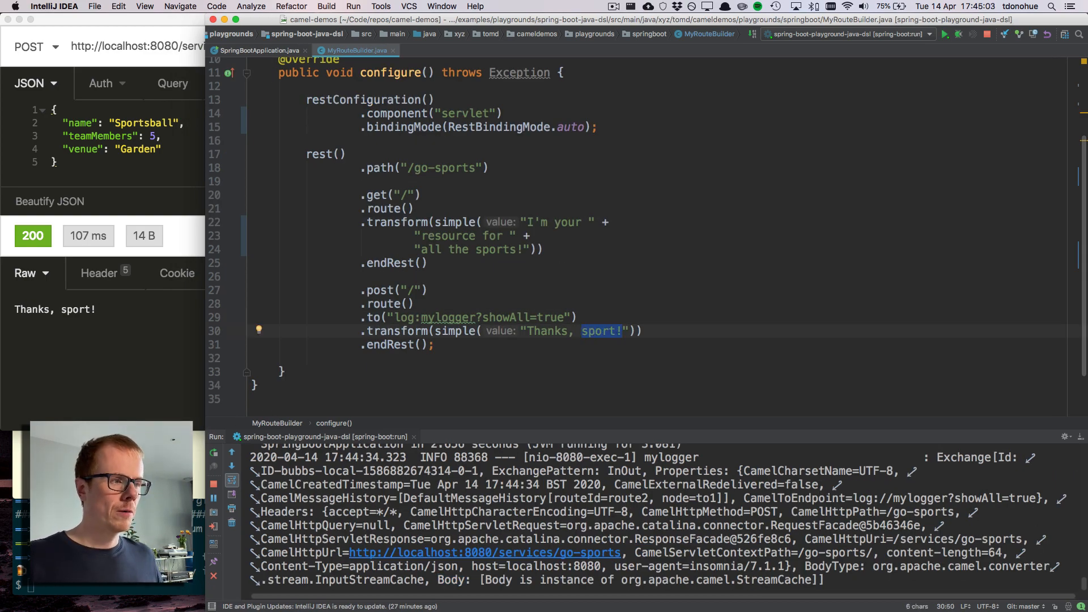
Change the POST reply to a thanks-for-submitting message ending in ${body[name]}.
key(Delete)
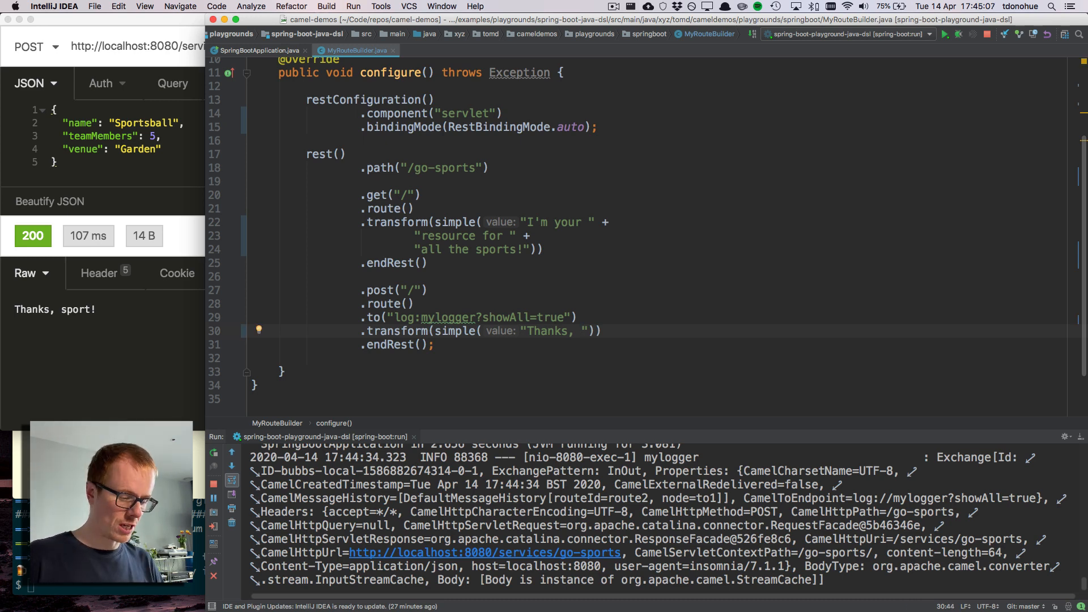
text(${body})
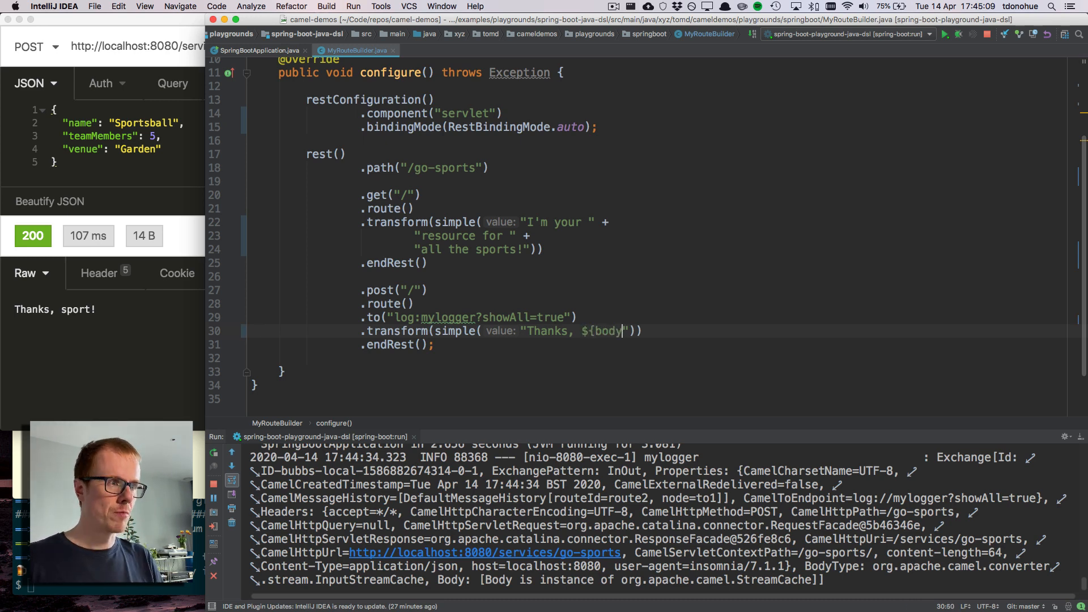
text([name])
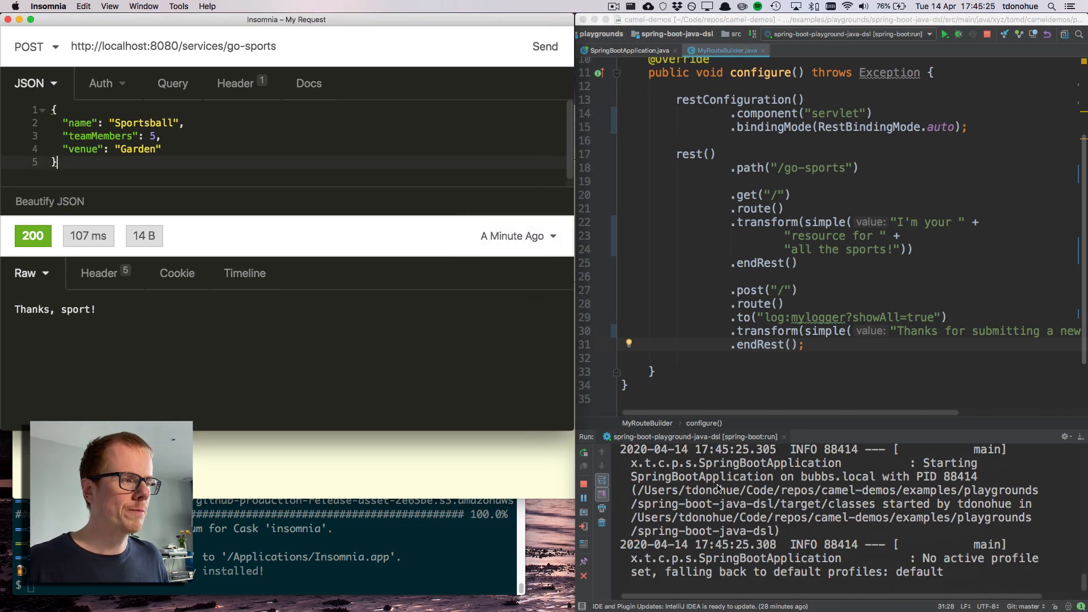
Send the Sportsball POST and get 200 'Thanks for submitting a new sport: Sportsball'.
click(545, 45)
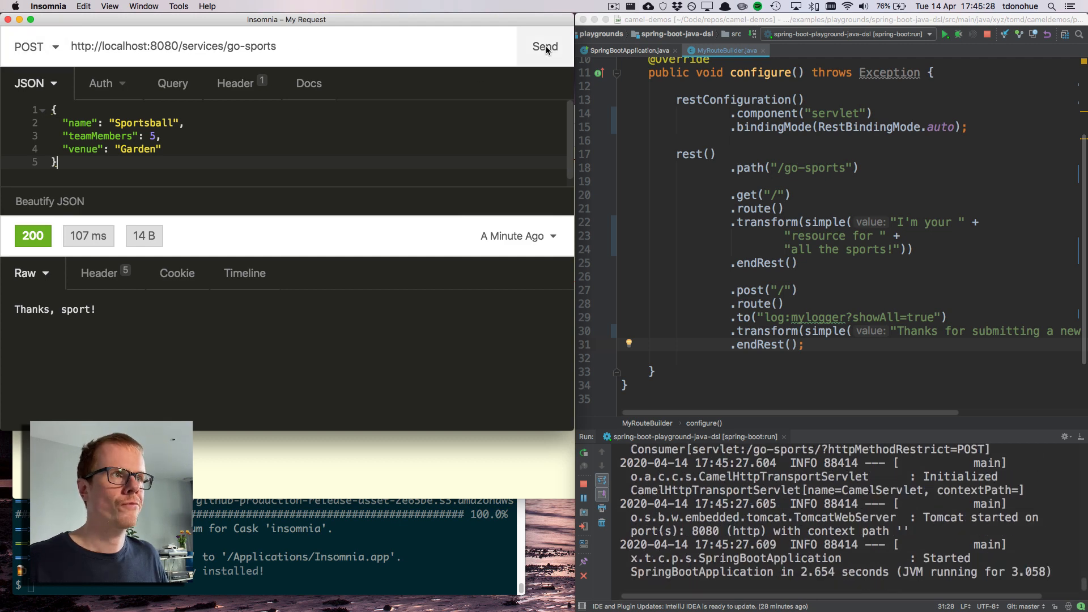
click(544, 45)
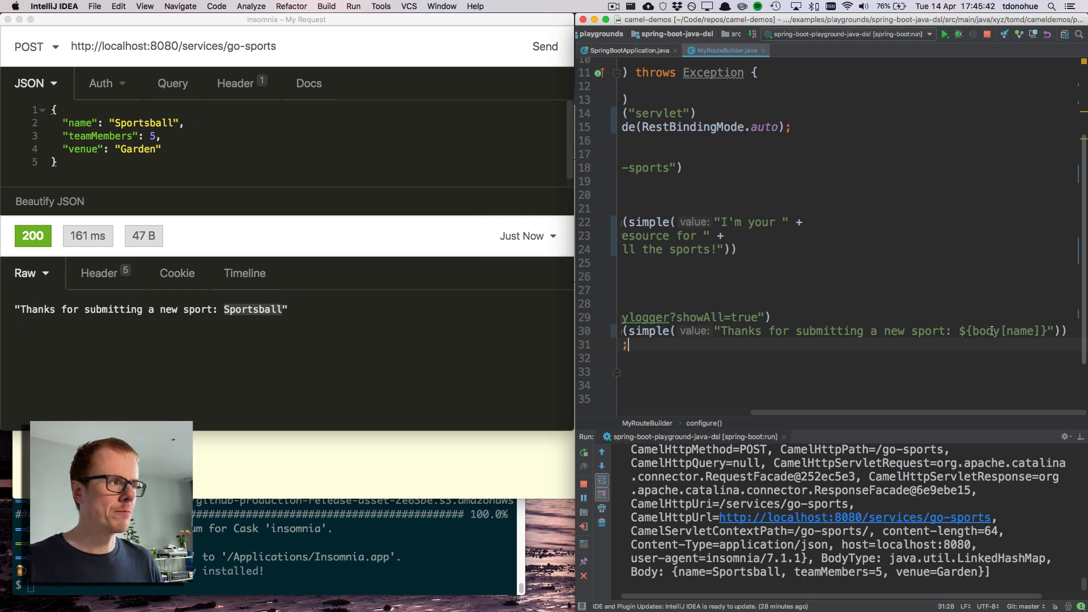
double_click(1020, 331)
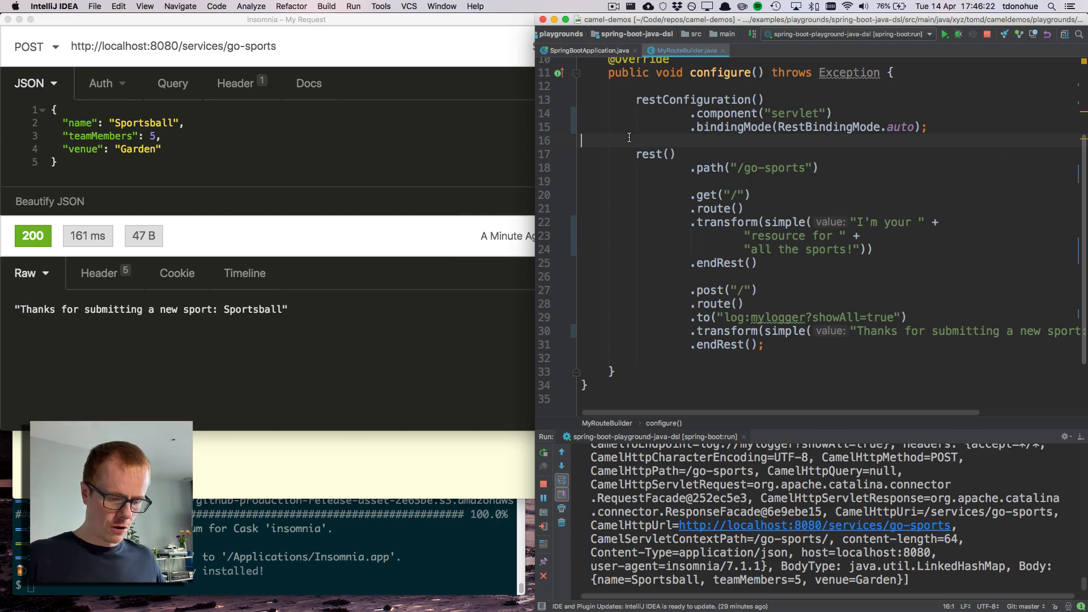
Create a new Java class Sport in the springboot package and add it to Git.
right_click(638, 150)
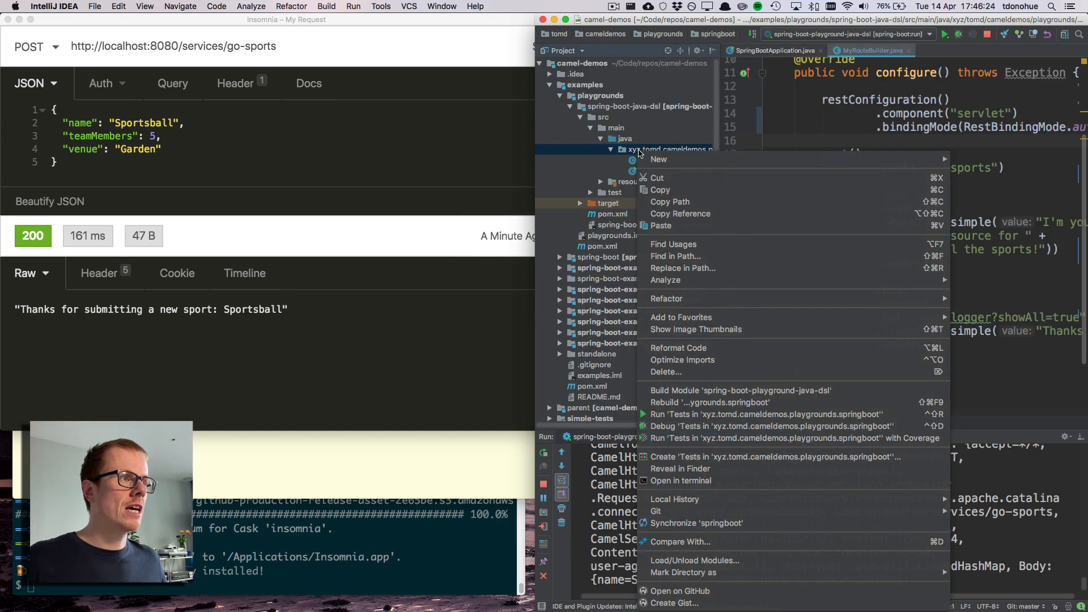
click(659, 159)
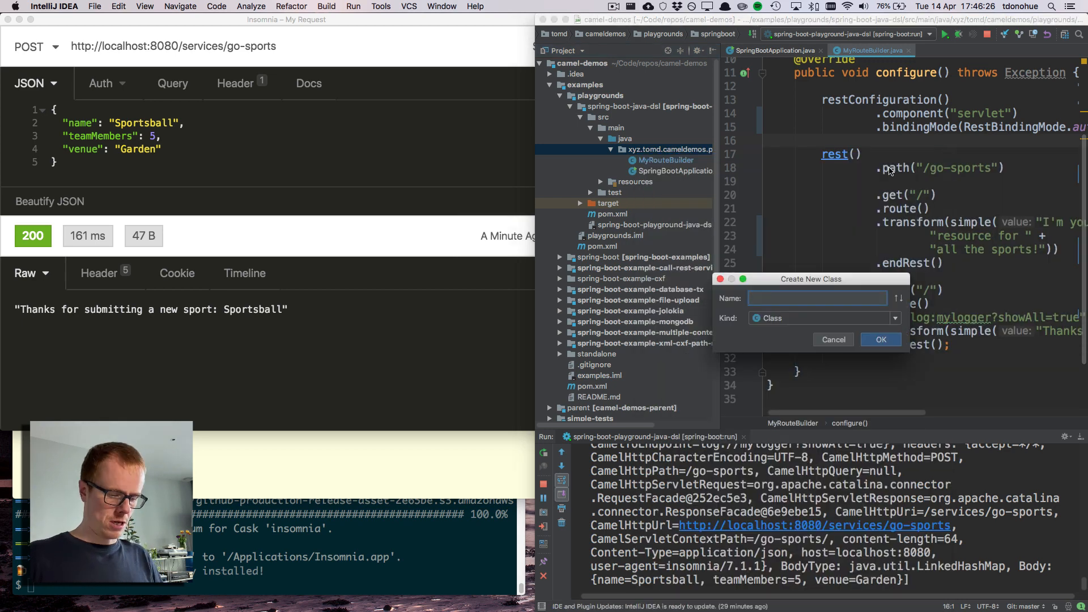
click(880, 339)
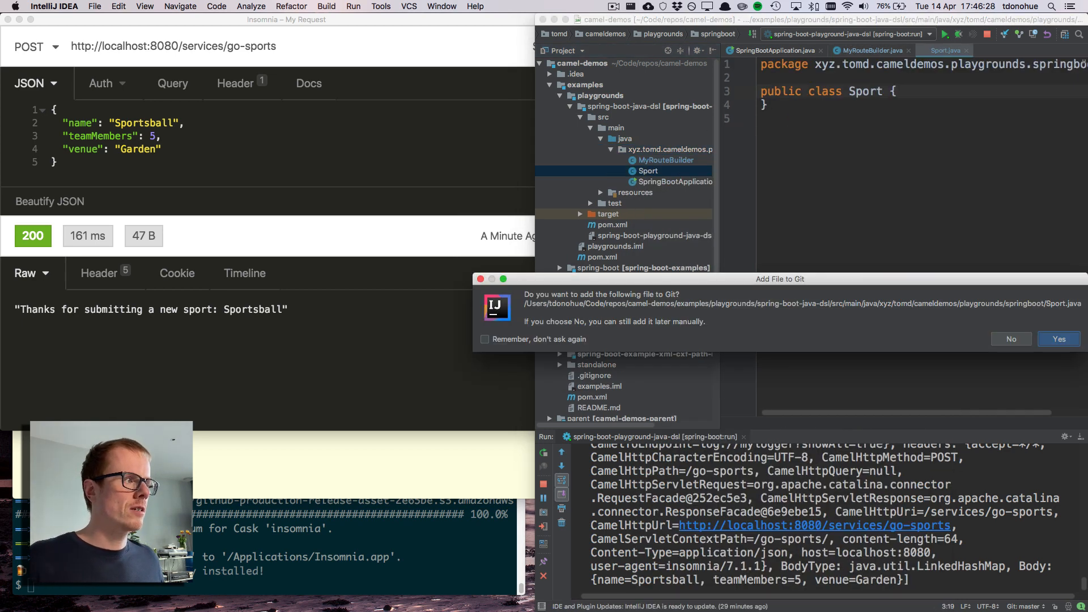
click(1009, 339)
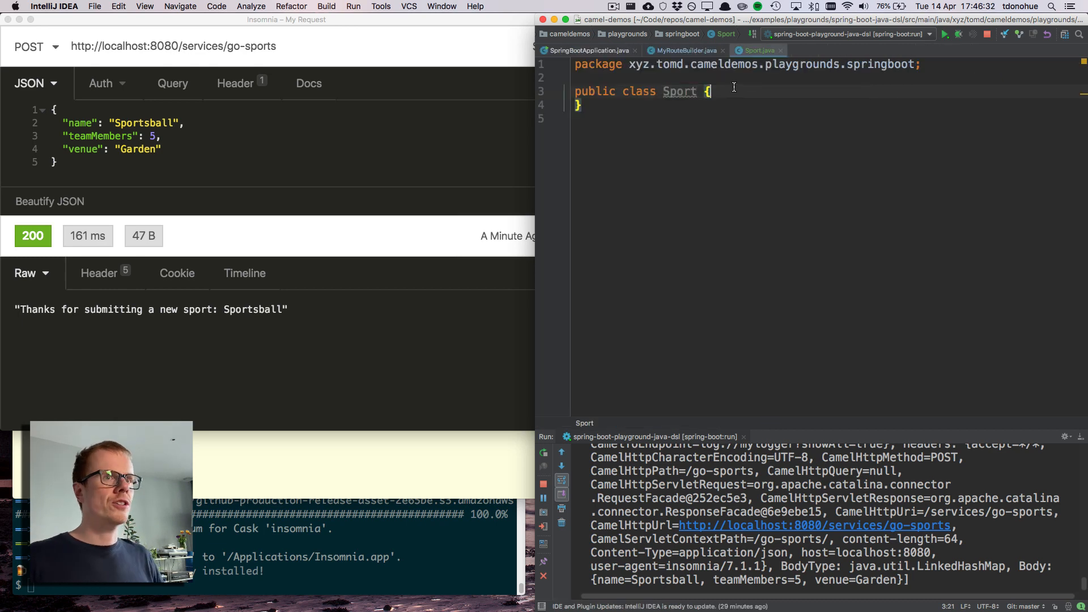
Declare private fields String name, int teamMembers and garden in Sport.
text(private S)
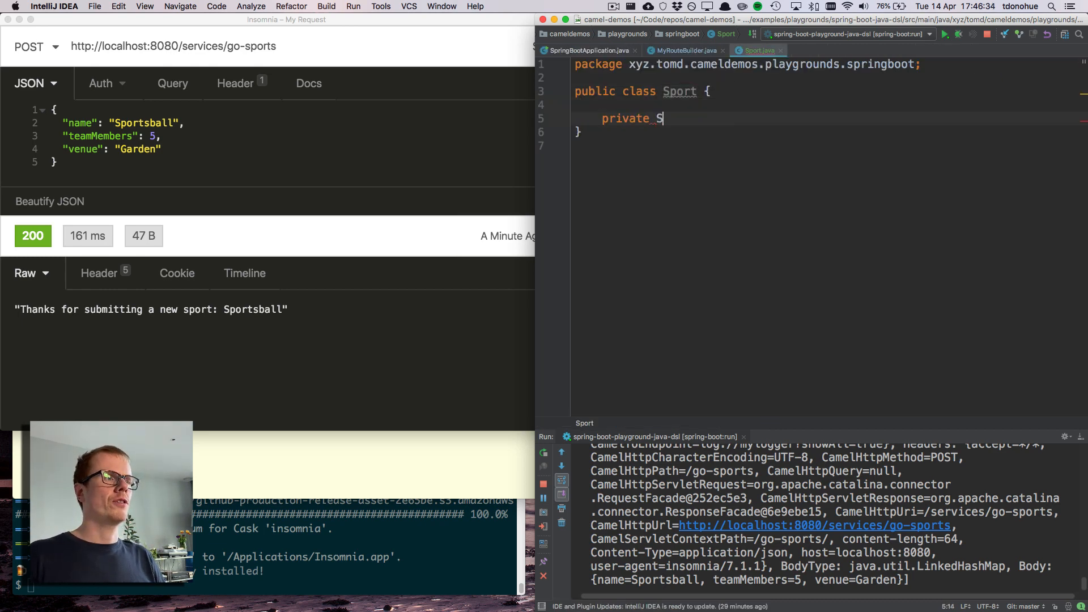
text(tring name;)
text(private )
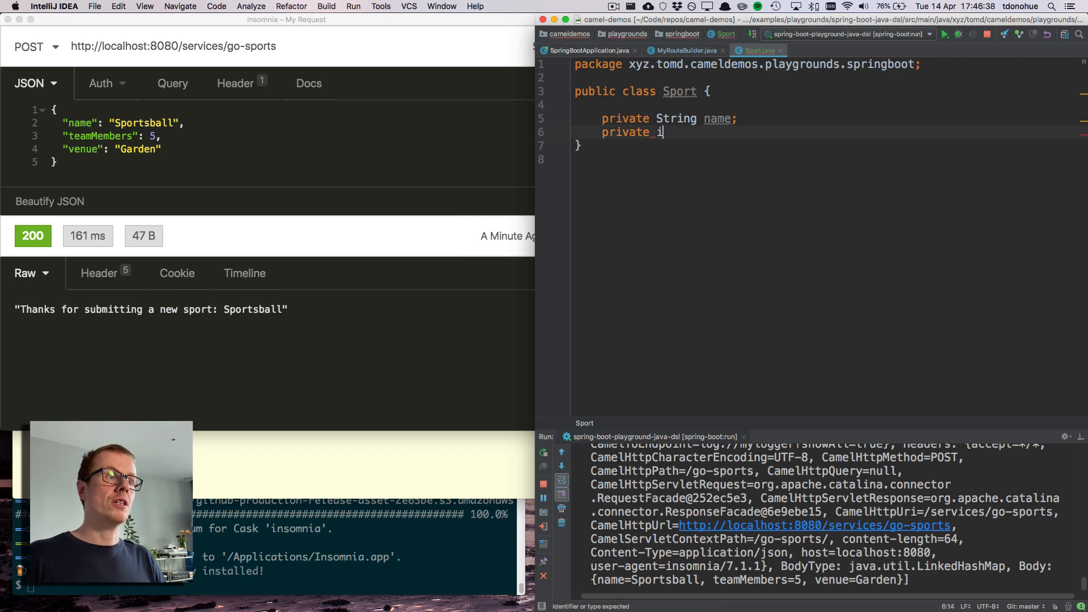
text(int teamMembers;)
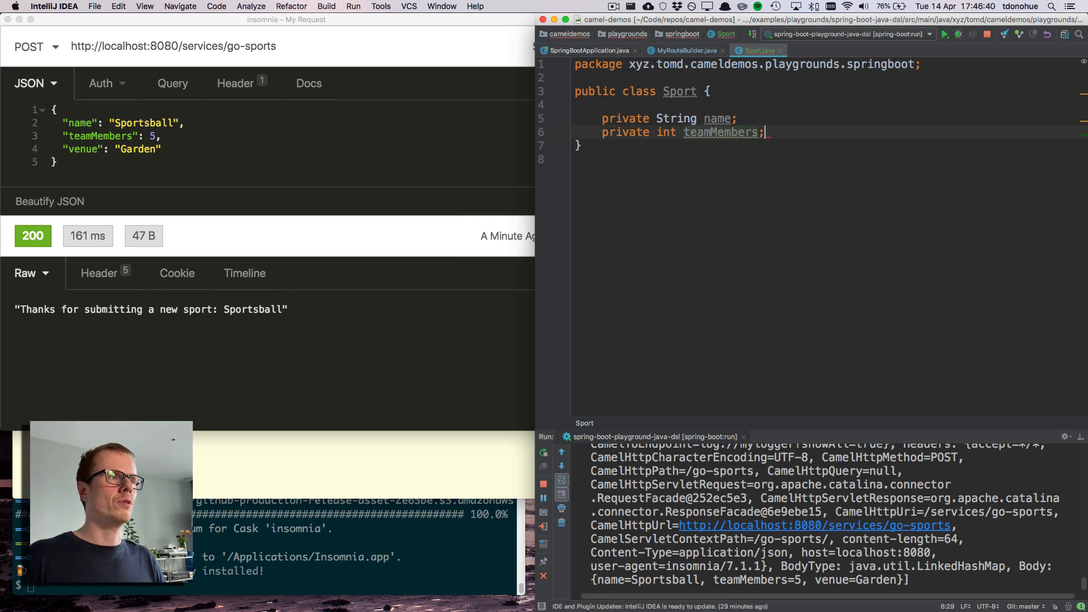
text(pribva)
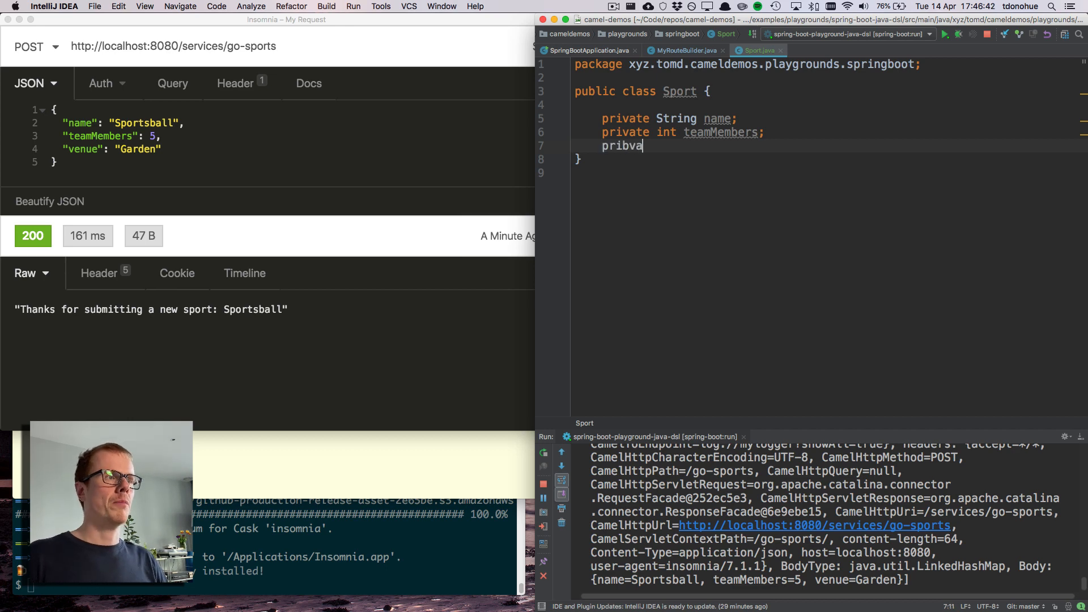
key(Backspace)
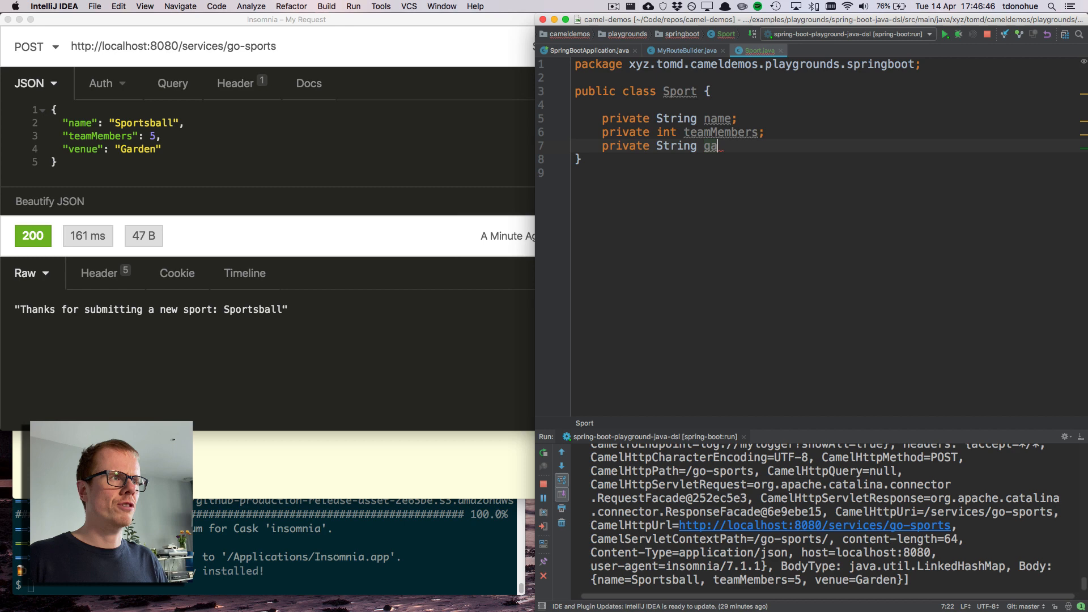
text(rden;)
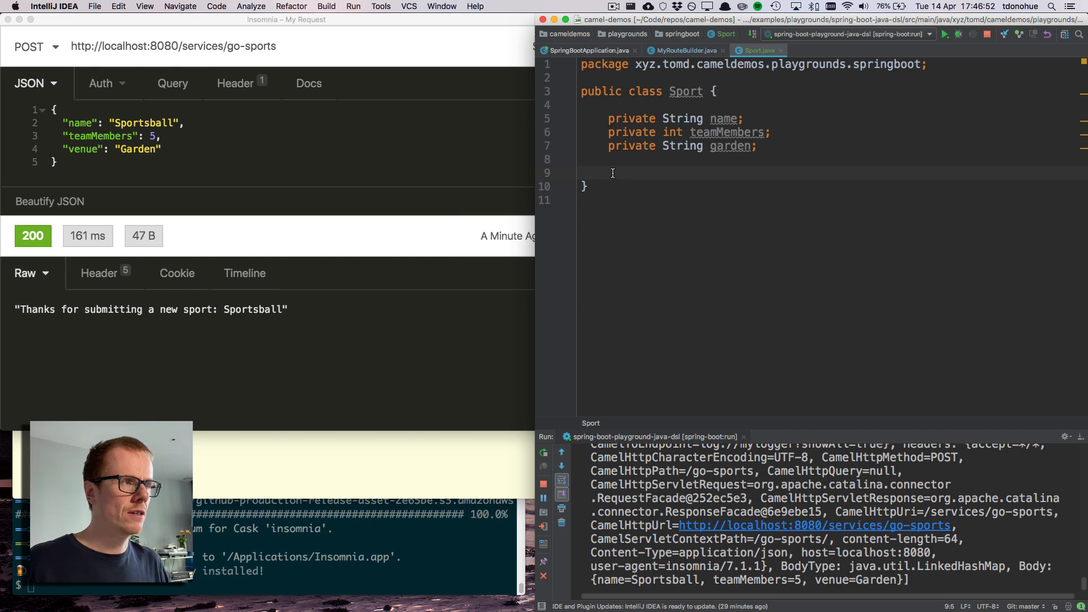
Generate getters and setters for all three Sport fields.
right_click(612, 172)
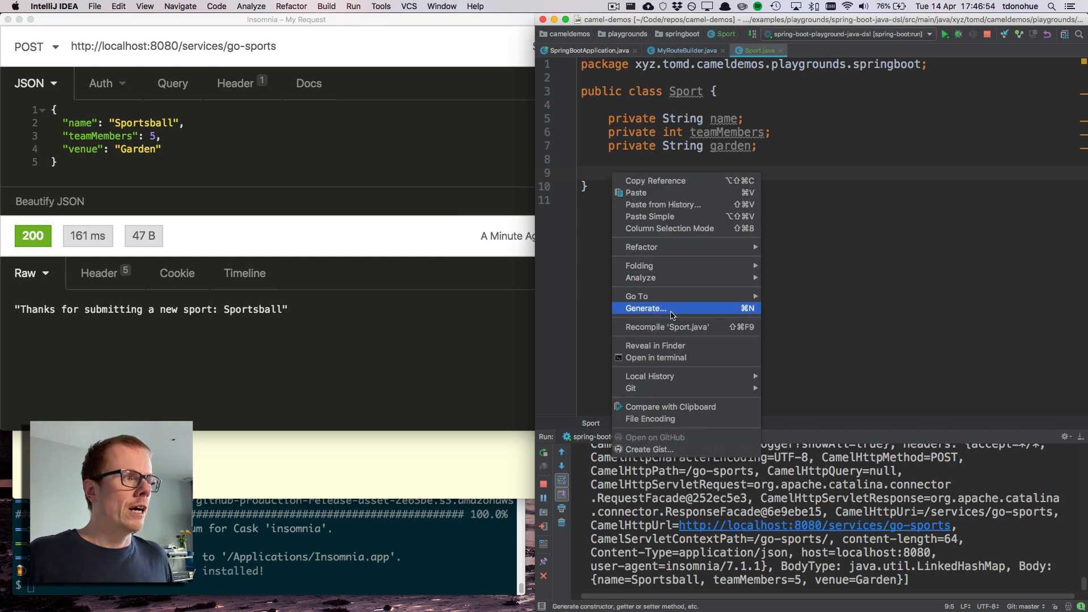
click(645, 308)
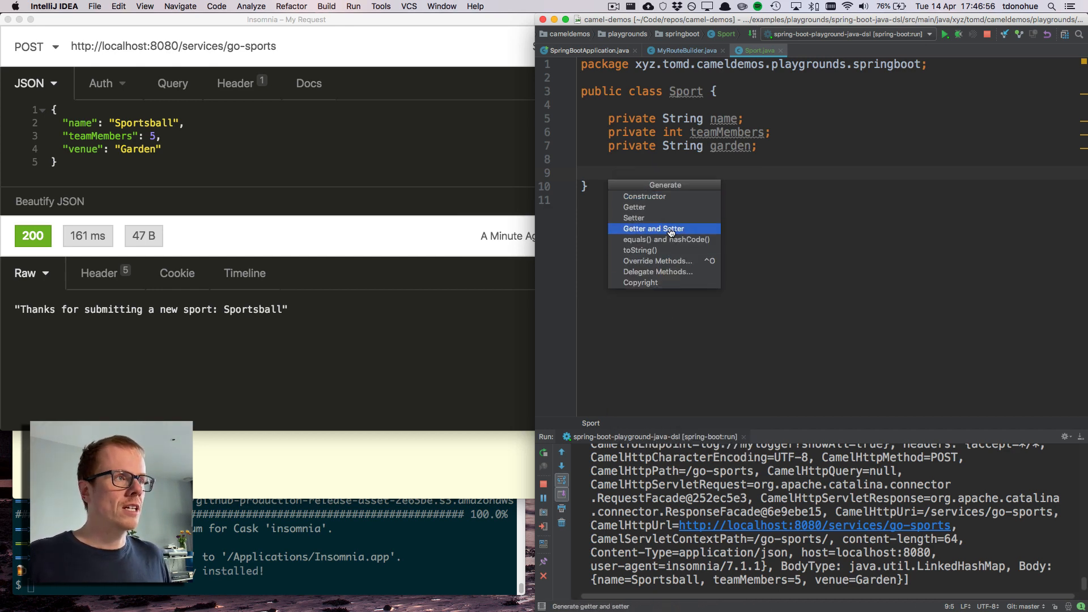
click(653, 228)
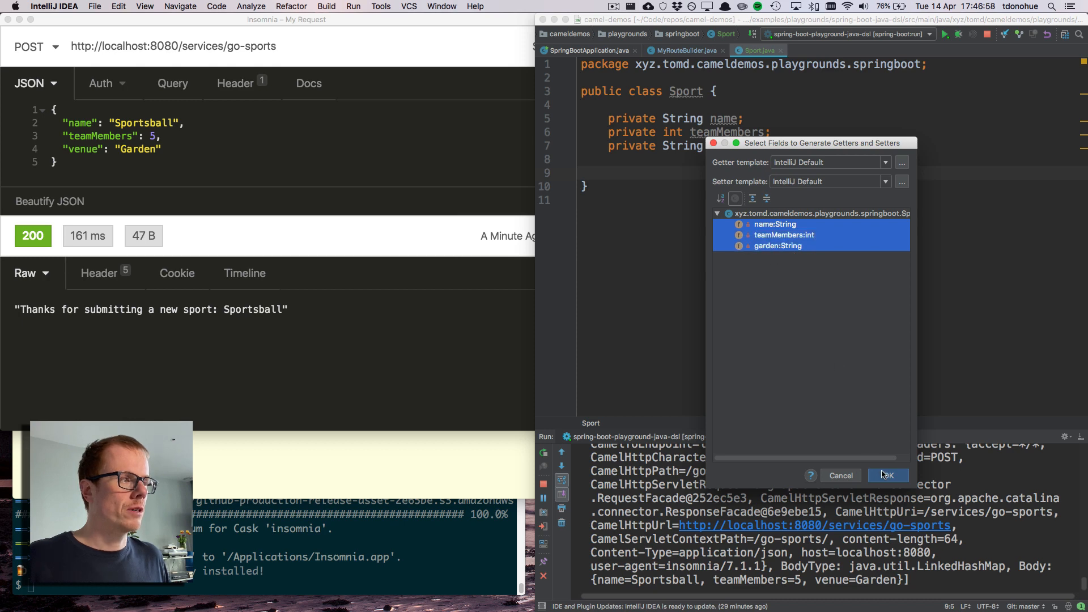
click(887, 475)
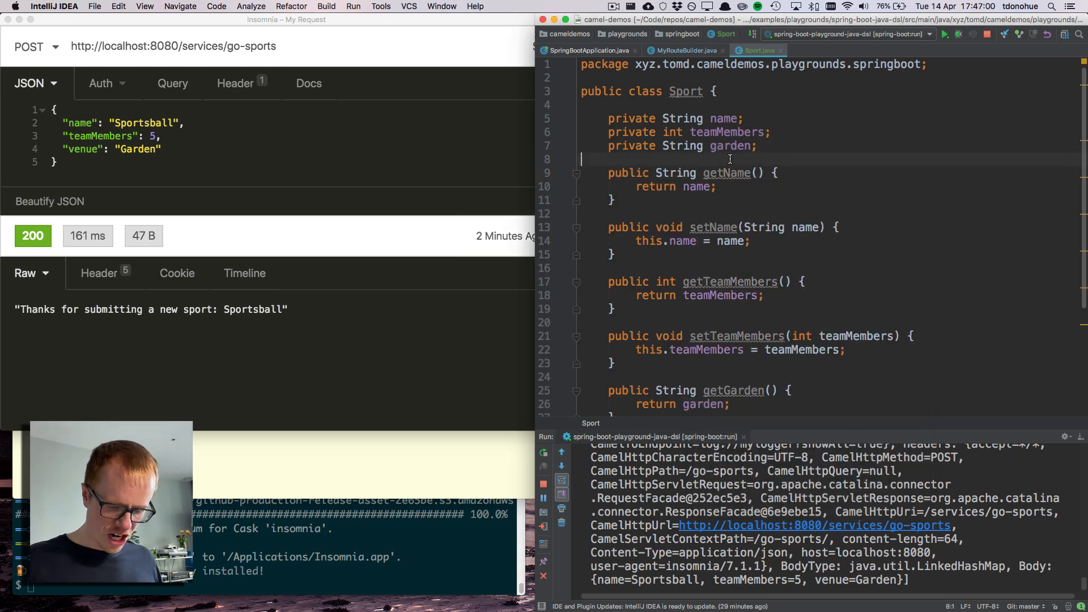
click(687, 50)
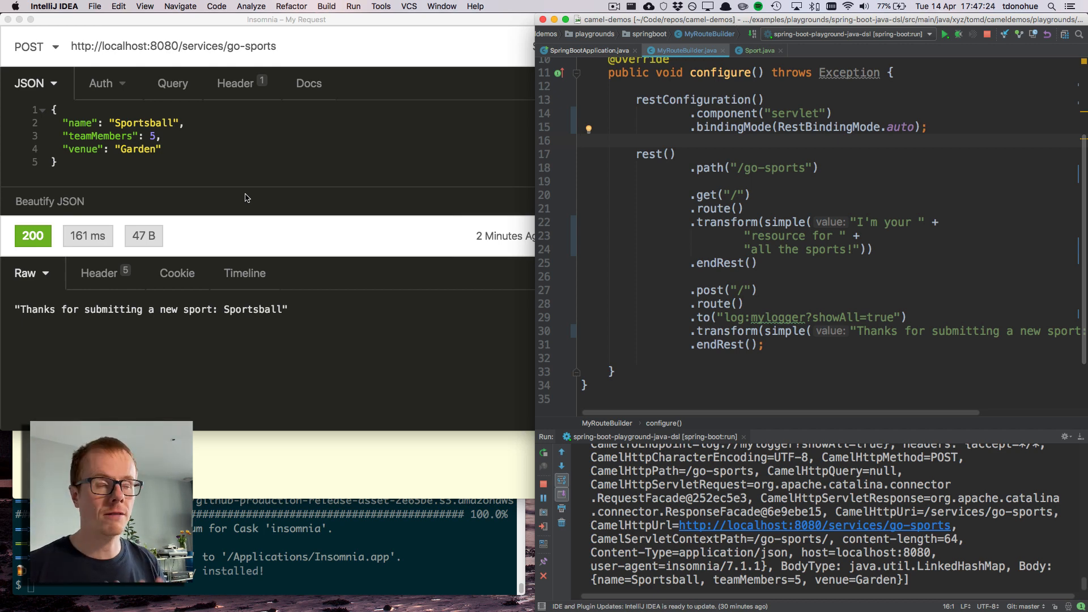
mouse_move(767, 288)
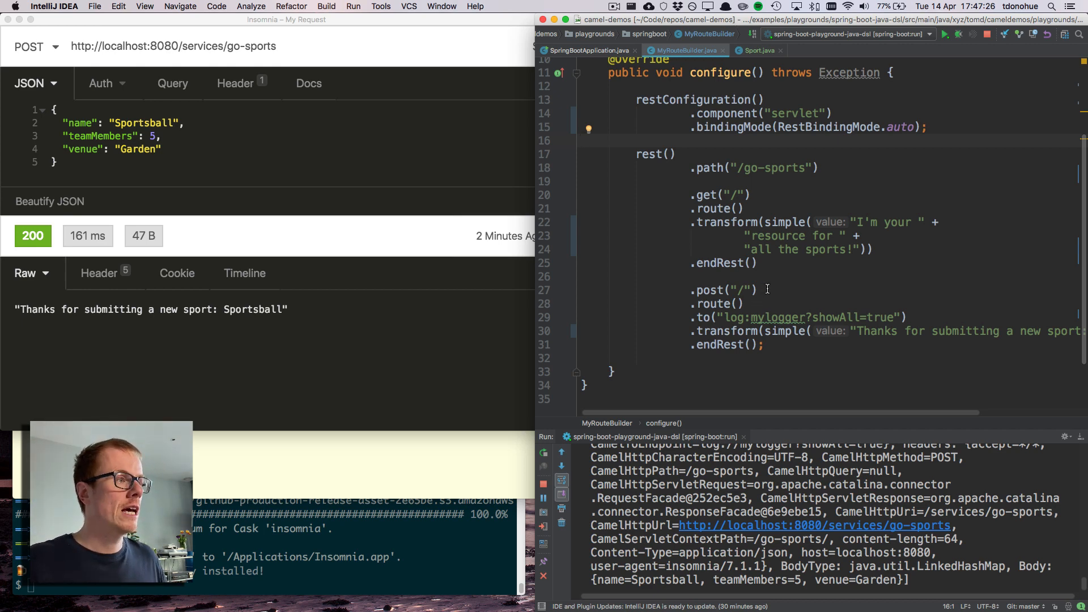
Append .type(Sport.class) to the .post("/") route definition.
text(.)
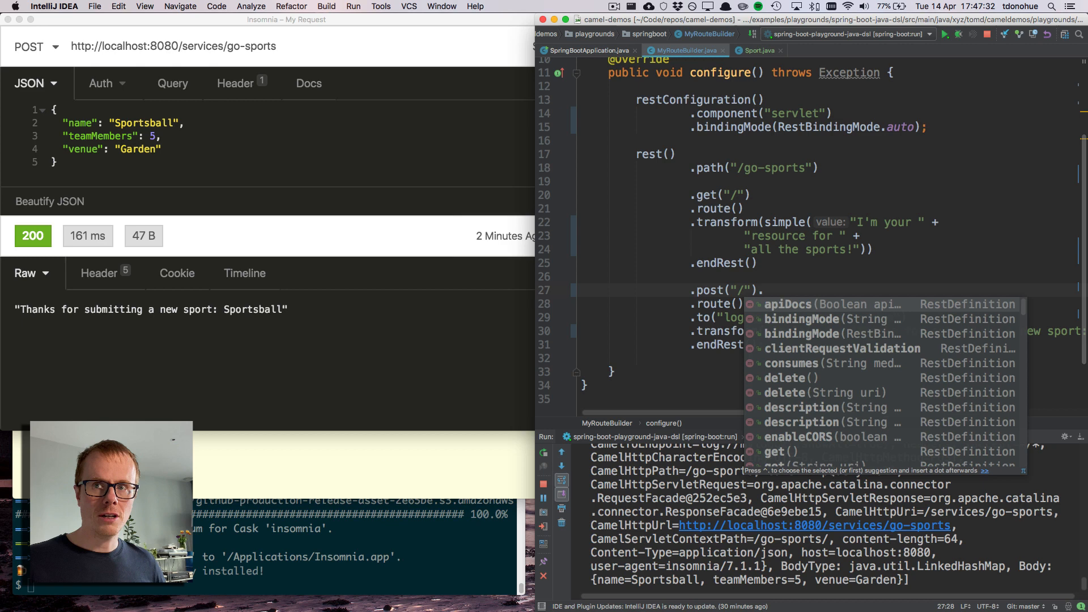
text(type(Sport.class)
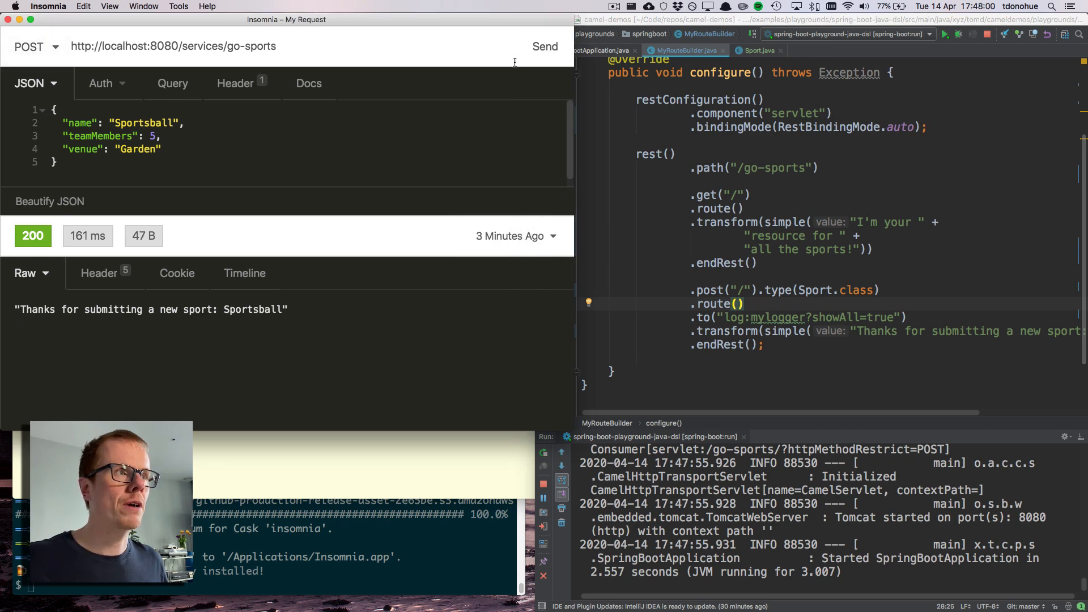
Send the Sportsball POST in Insomnia, getting a 500 unrecognized-field "venue" error.
click(545, 45)
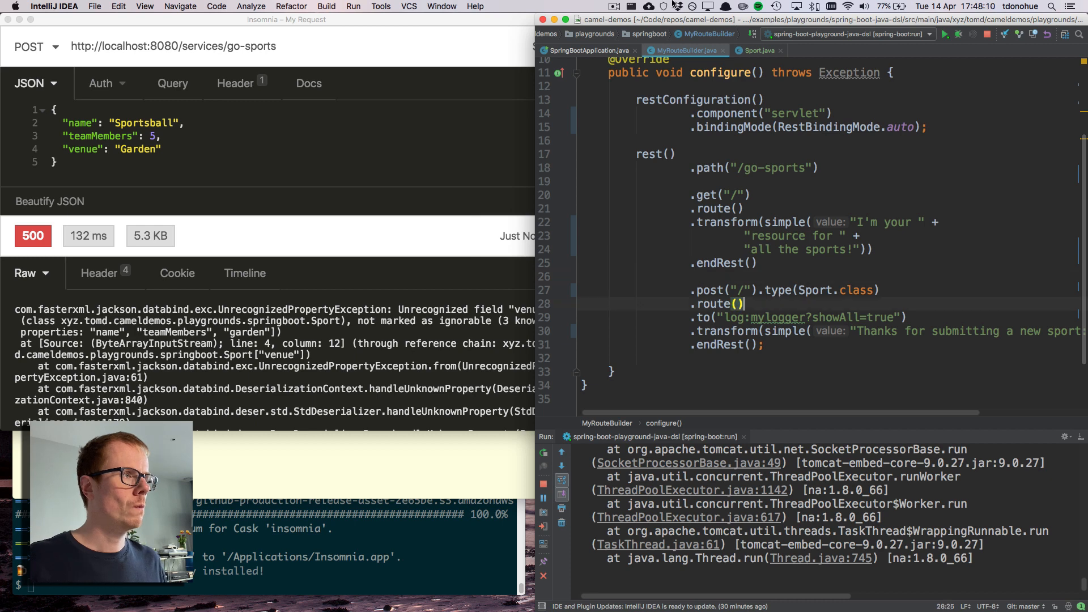
click(757, 49)
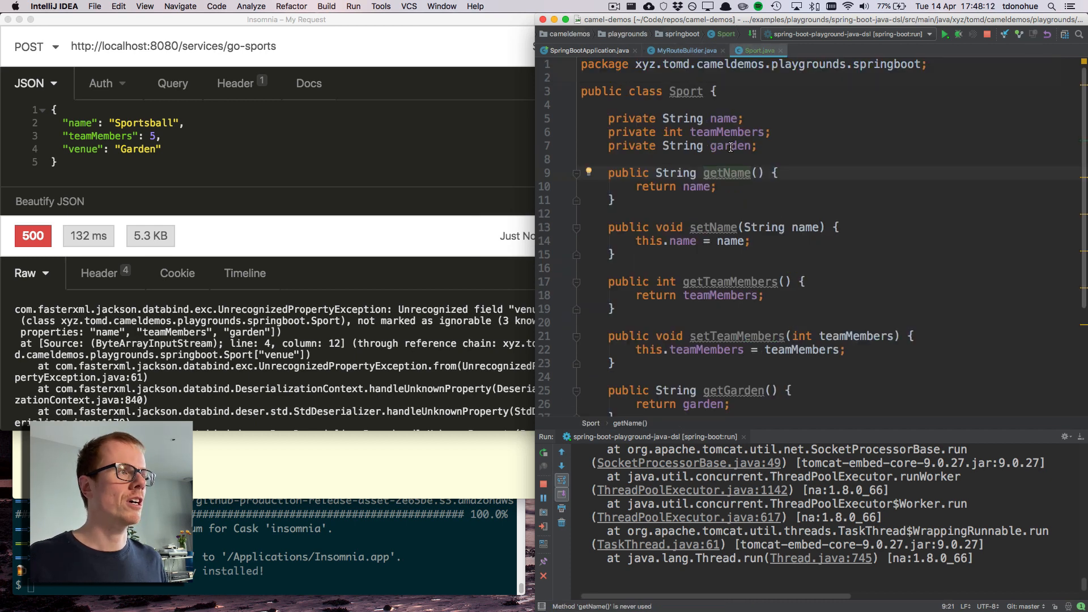
Rename Sport's garden field to venue along with its getter and setter.
right_click(728, 146)
text(venue)
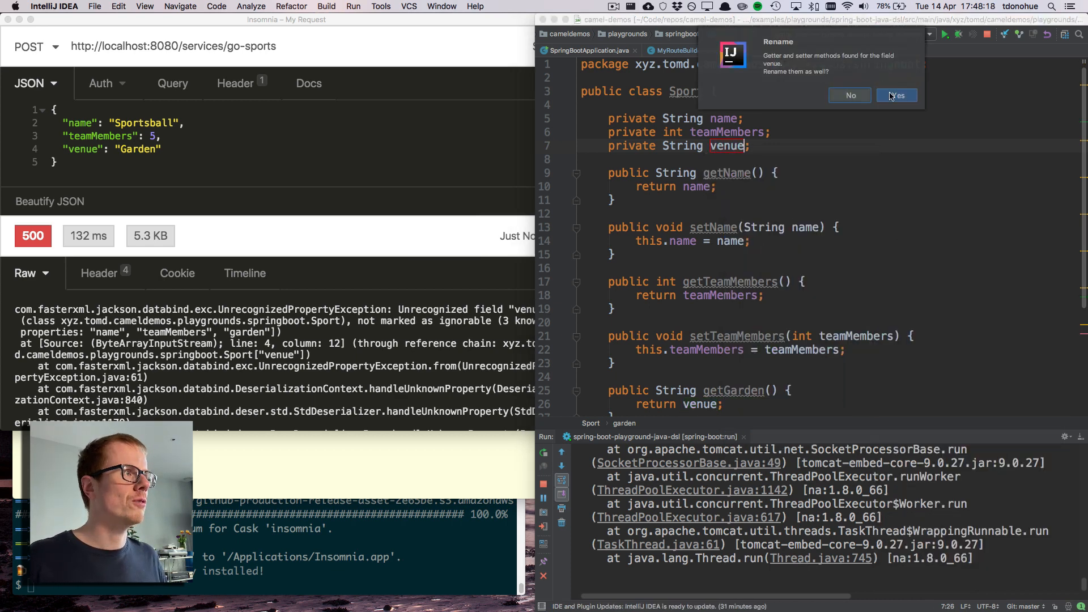
click(895, 95)
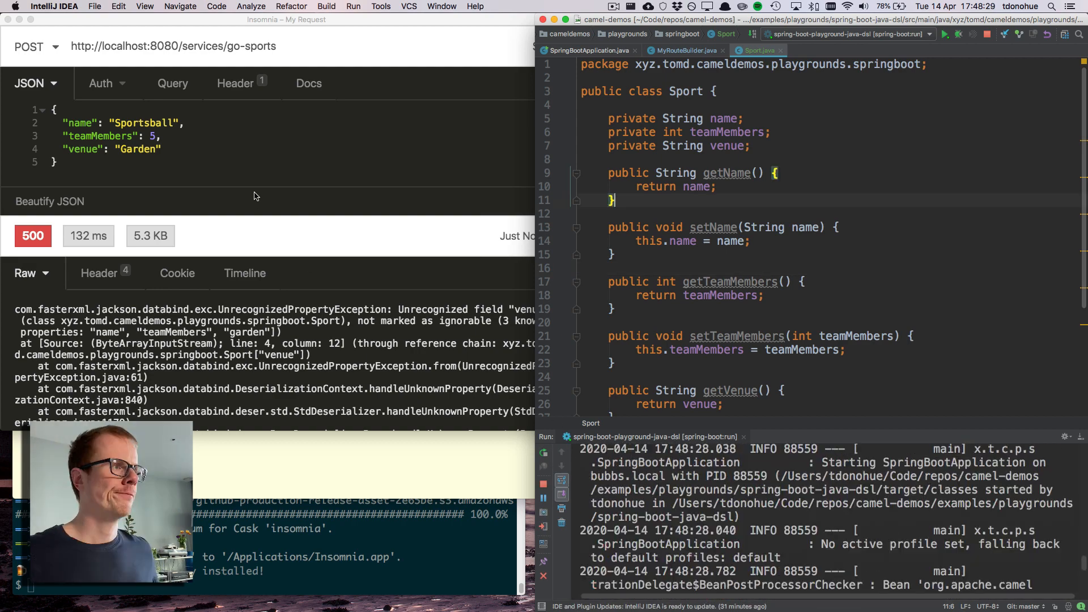
double_click(726, 146)
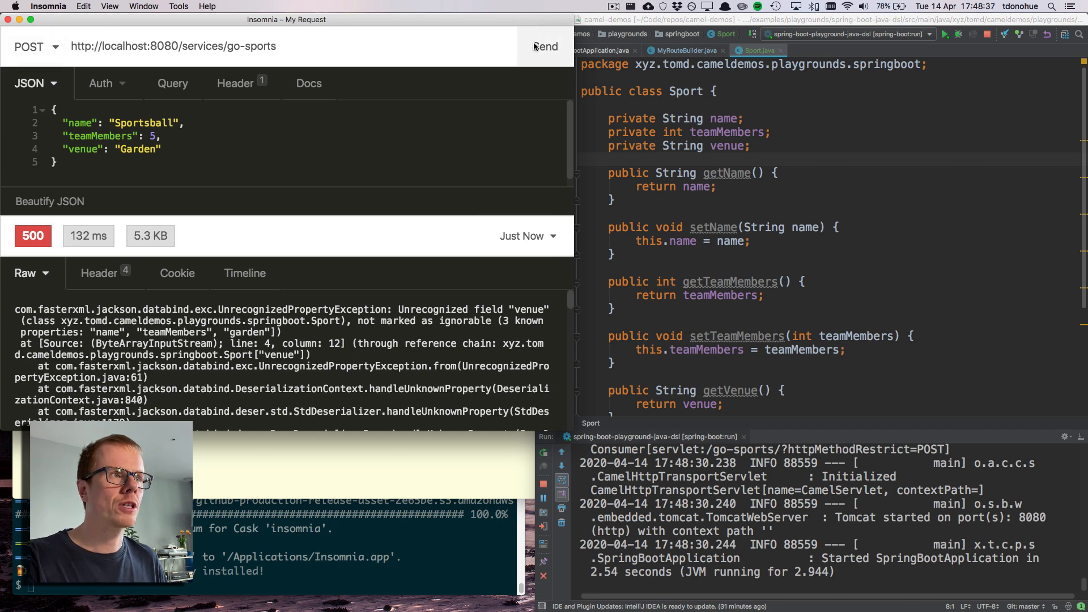
Resend the POST, see the 500 name-not-found error, and inspect the body name expression and logged BodyType Sport.
click(545, 45)
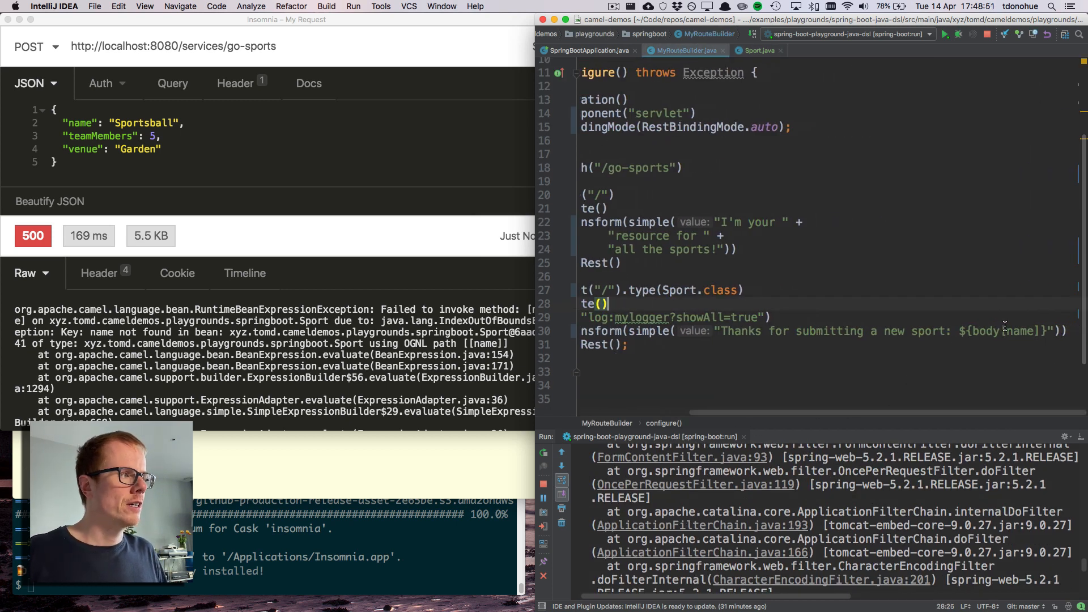
double_click(1001, 331)
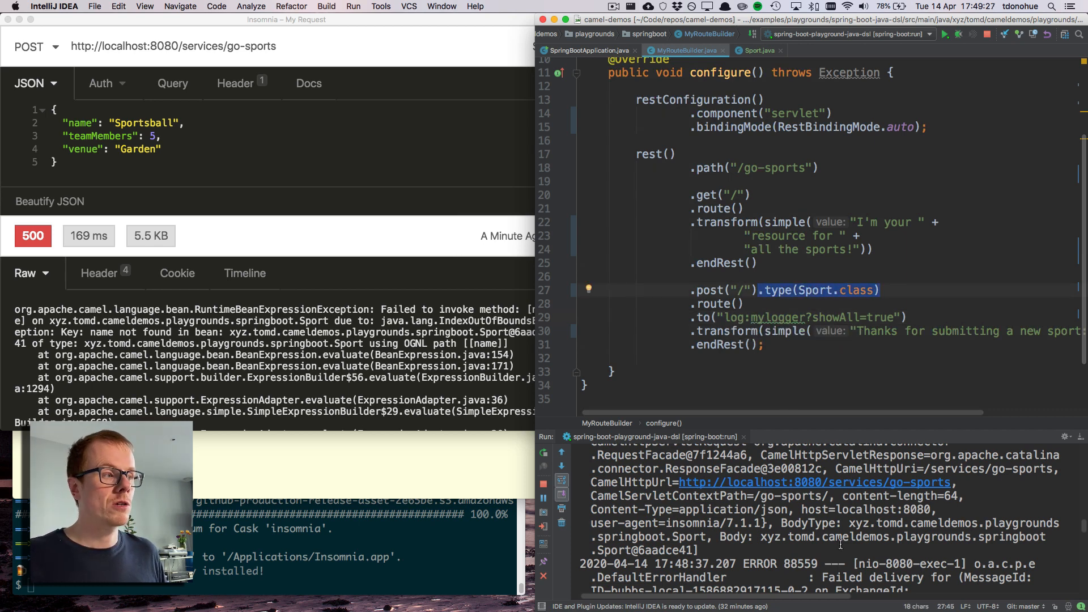
drag(781, 524, 707, 536)
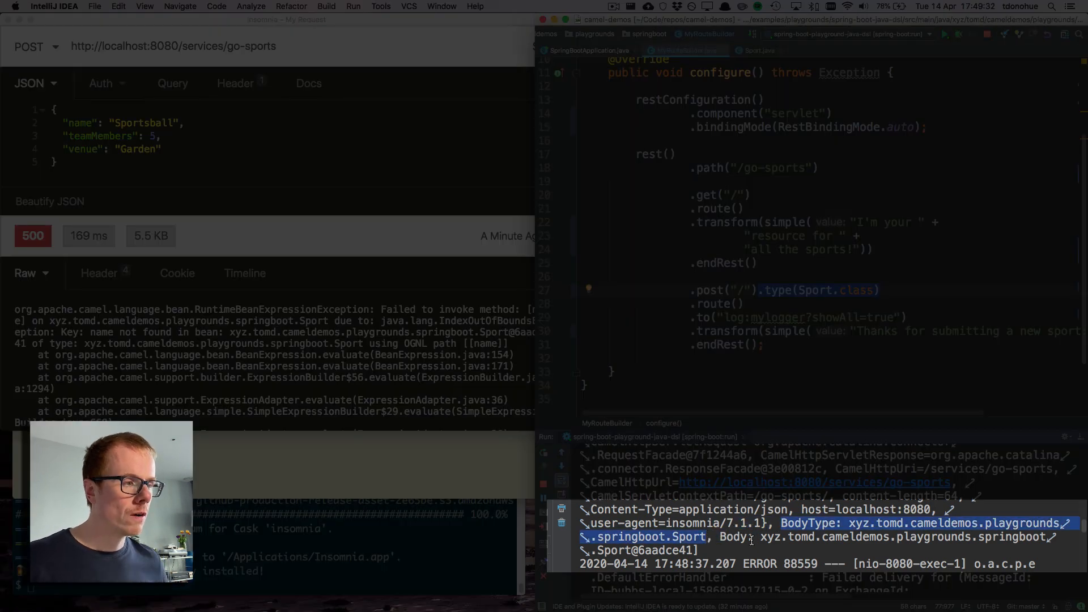
double_click(688, 536)
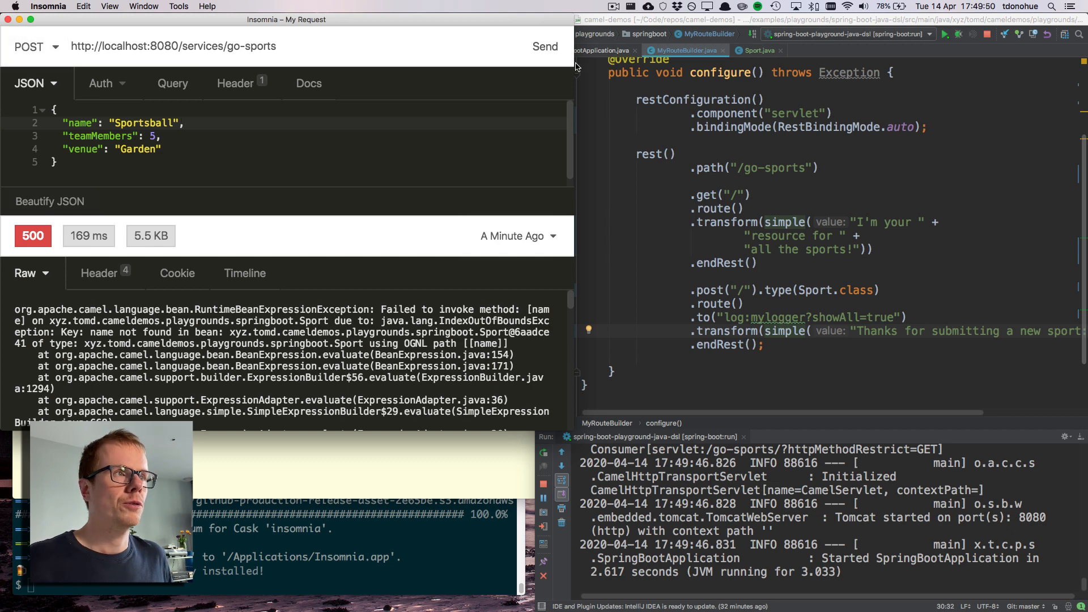
Resend the Sportsball POST and get 200 "Thanks for submitting a new sport: Sportsball".
click(545, 45)
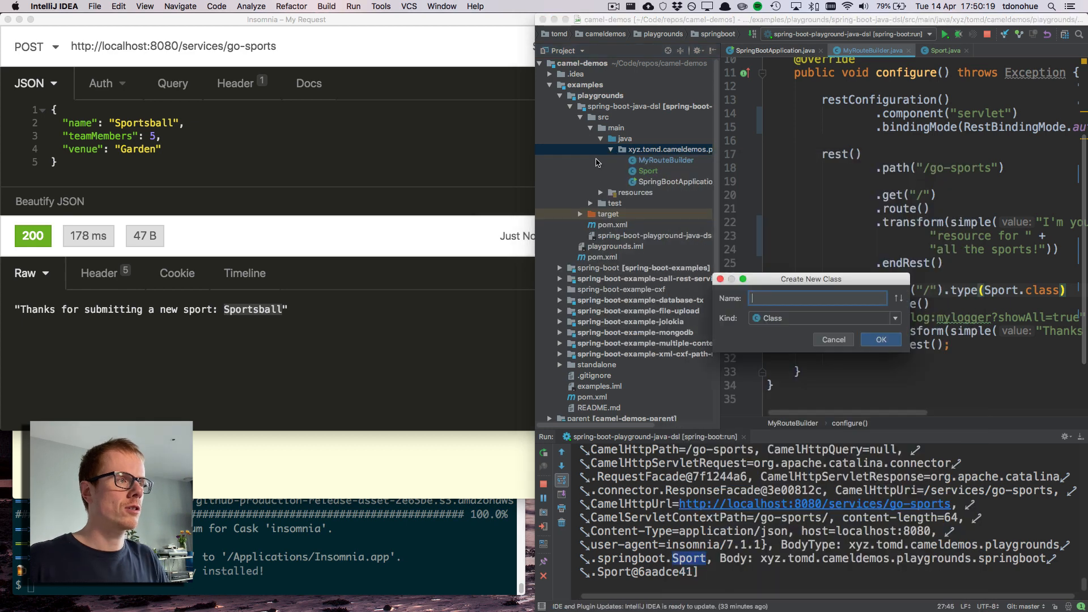
Create the new Java class SportResponse and answer the add-to-Git prompt.
text(SportResponse)
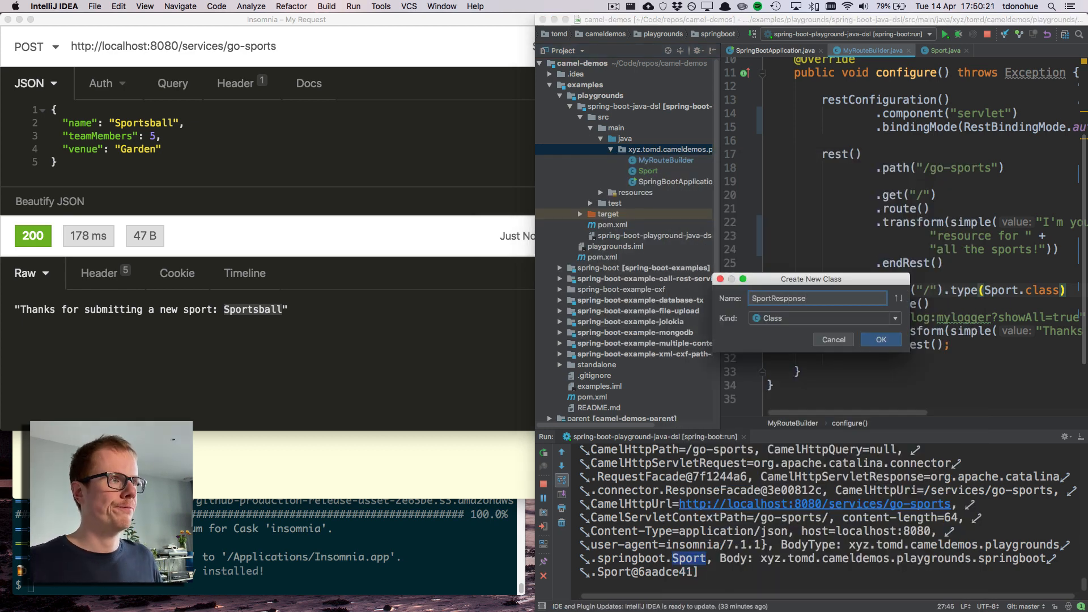
click(881, 339)
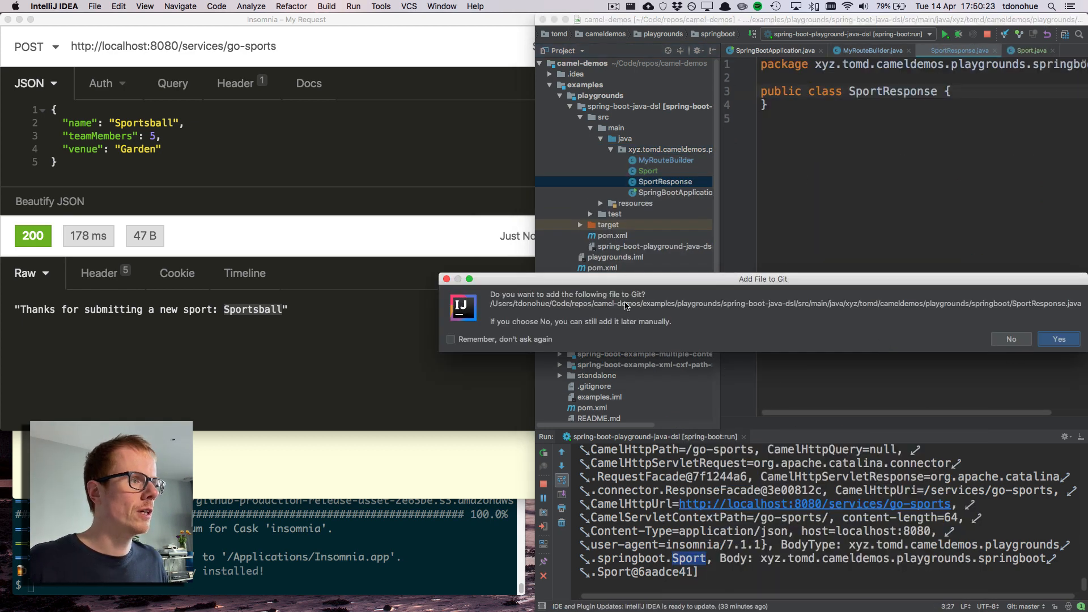
click(1058, 339)
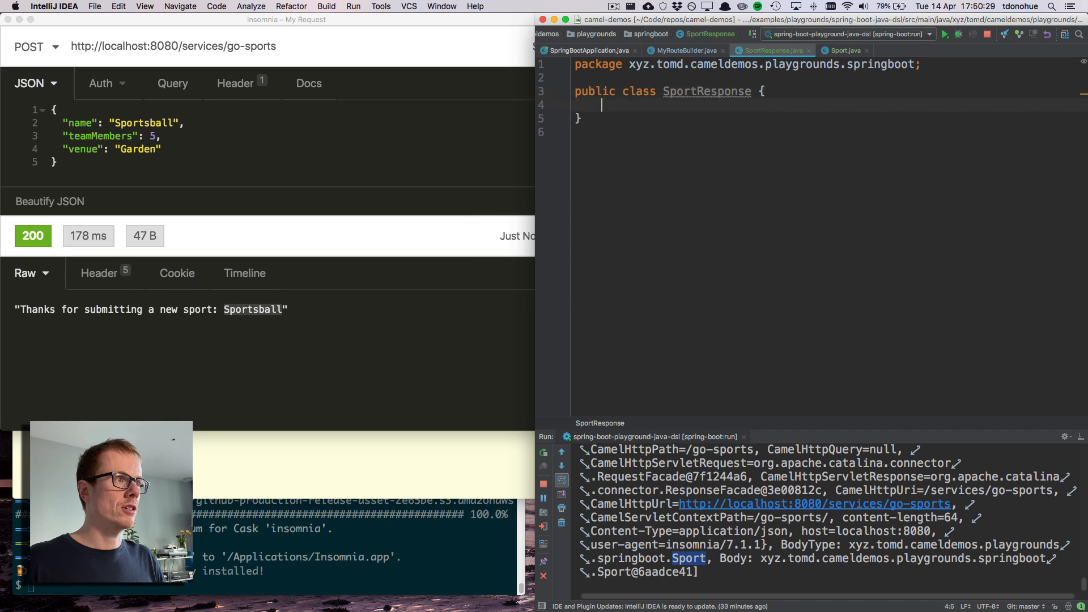
Add a private String message field with generated getter and setter.
text(private String message;)
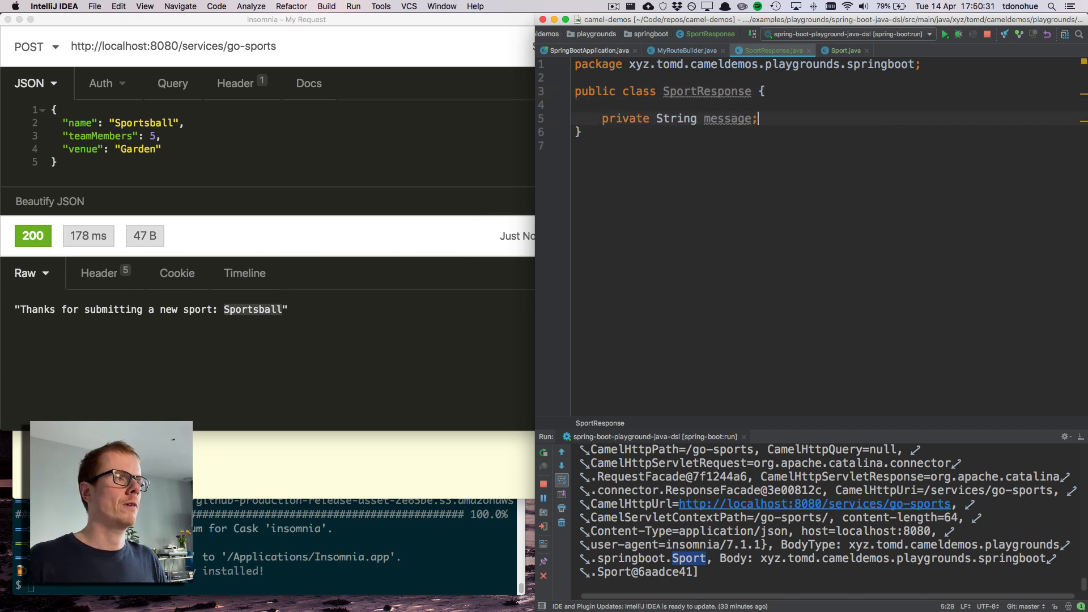
key(cmd+n)
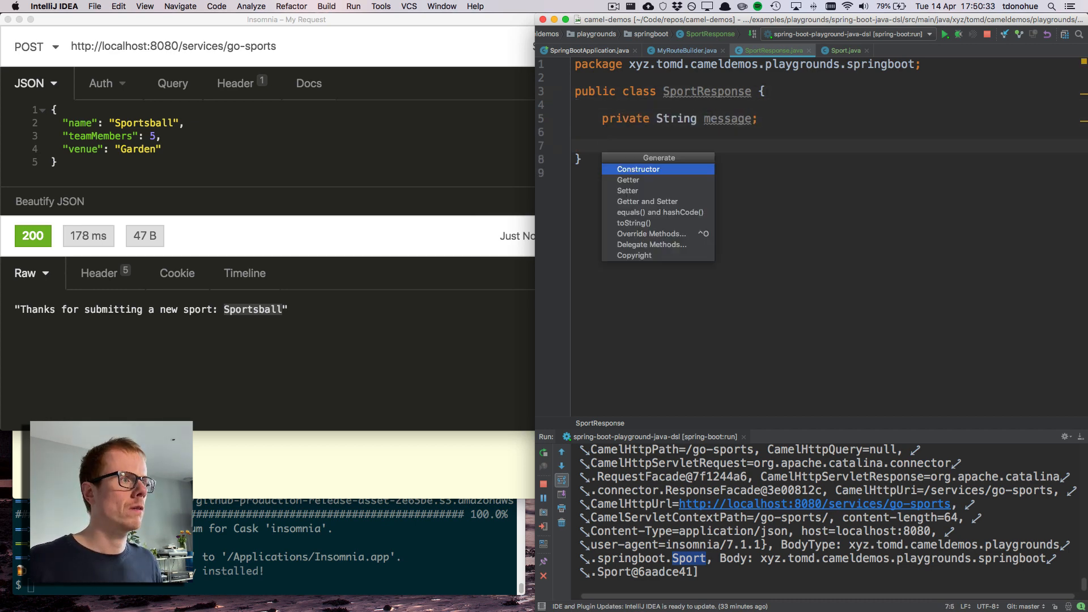
click(647, 202)
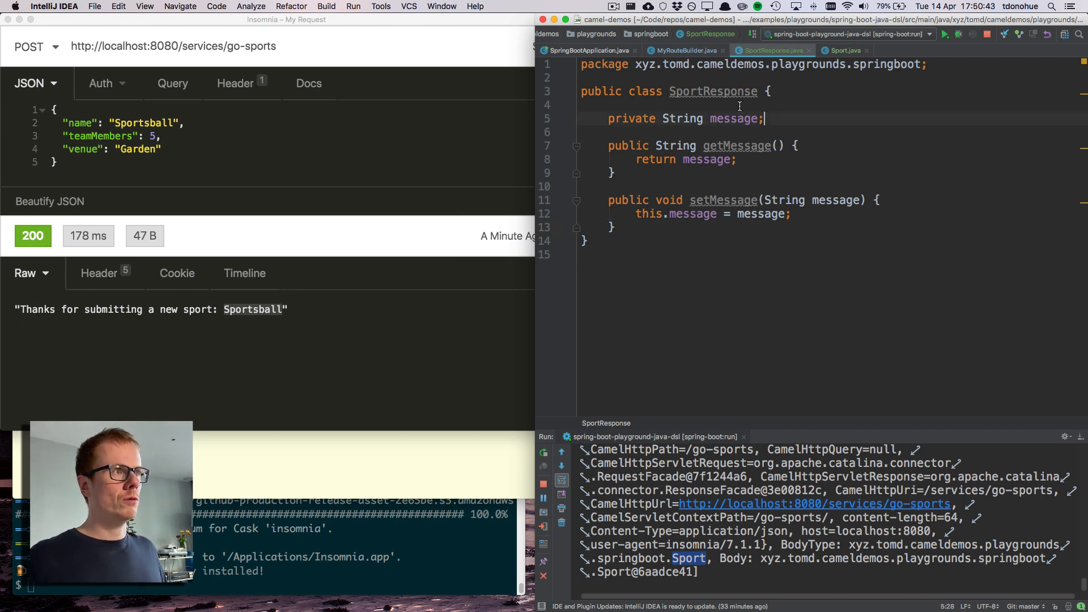
click(684, 50)
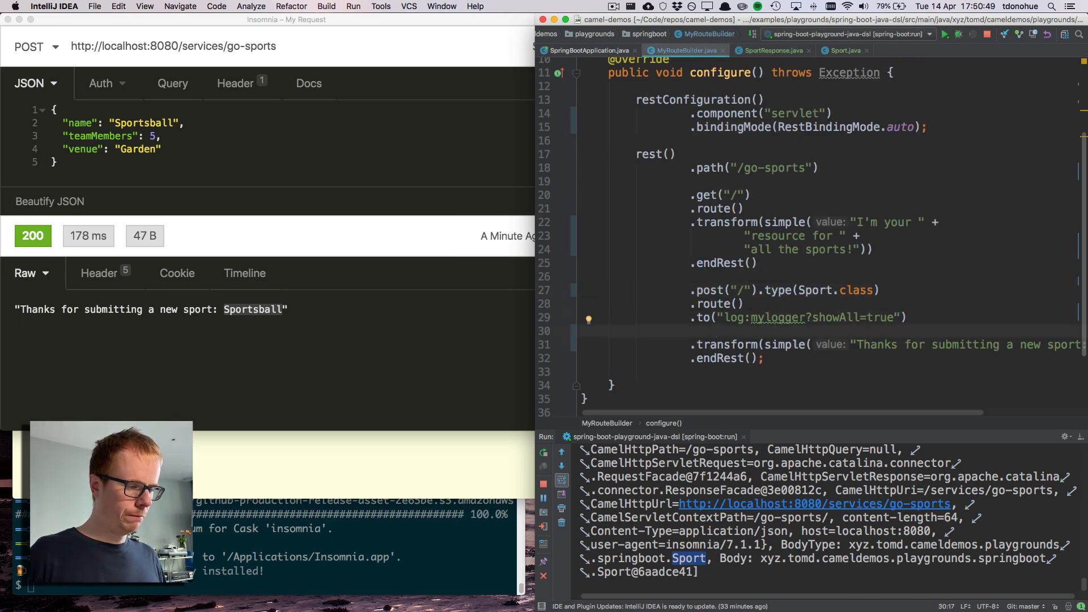
Add .process(new Processor(){...}) reading the Sport from exchange.getMessage().
text(.proces)
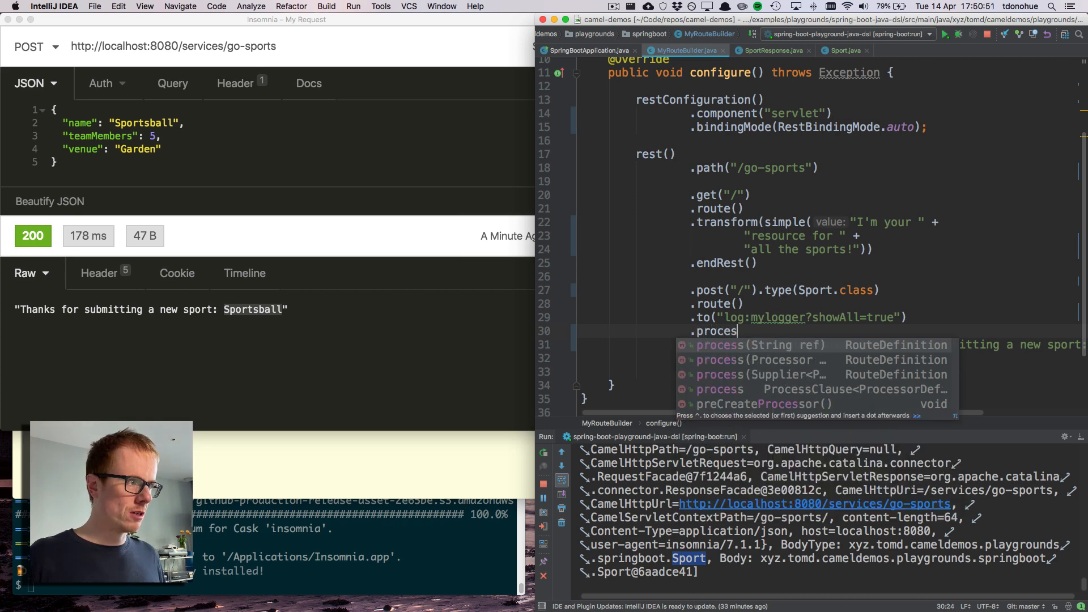
text((new Processor() {)
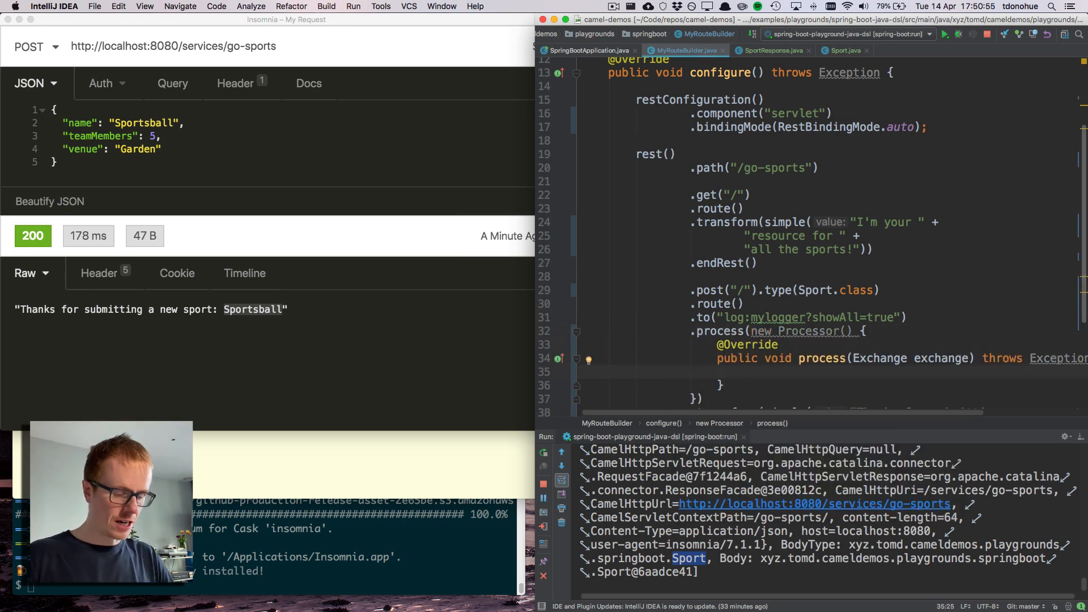
text(e)
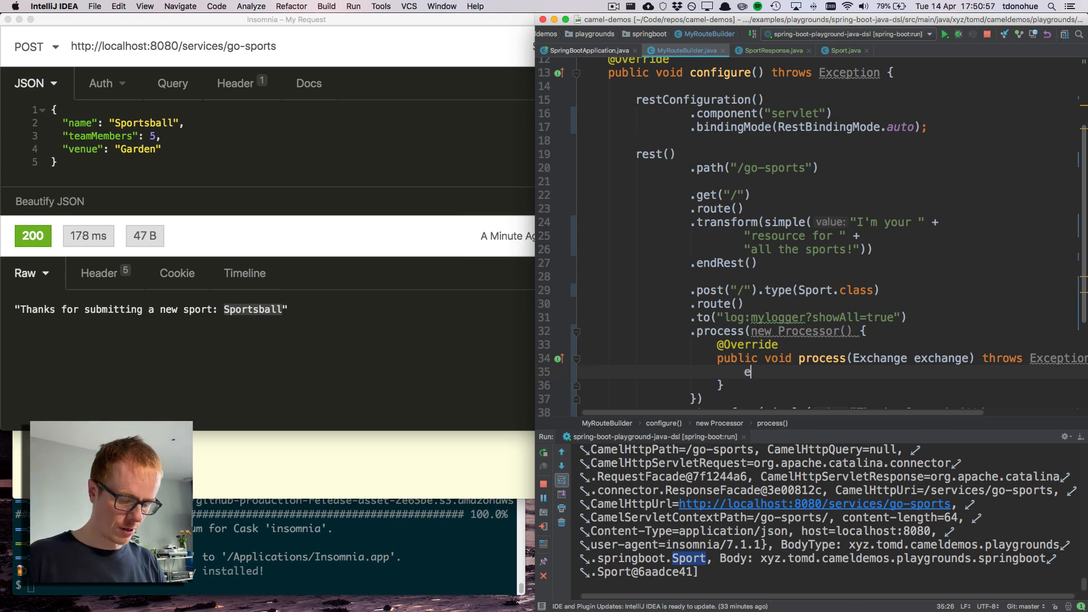
key(backspace)
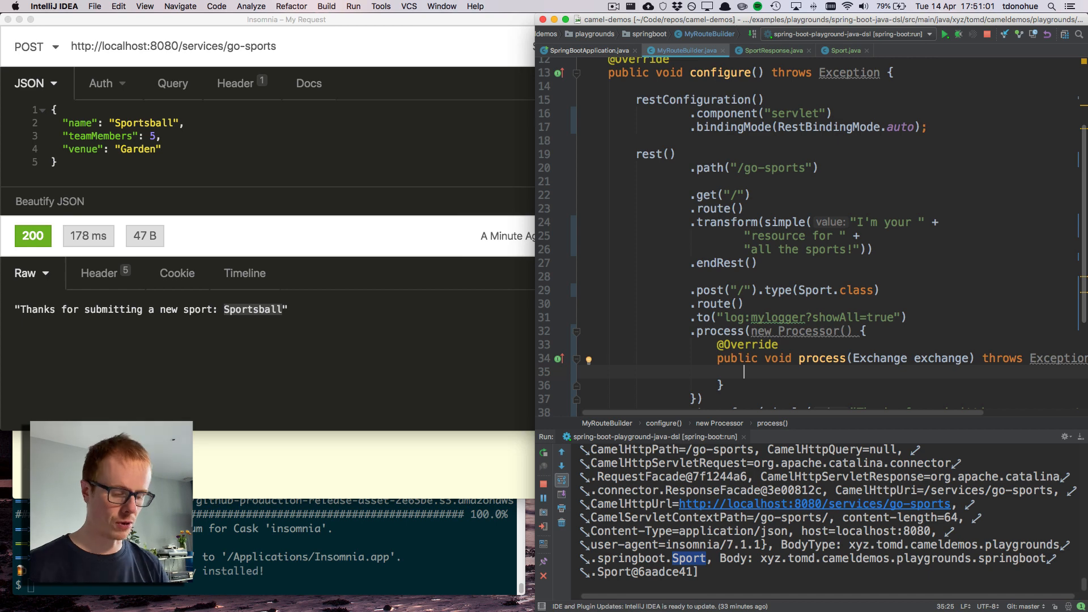
text(Sport sport =)
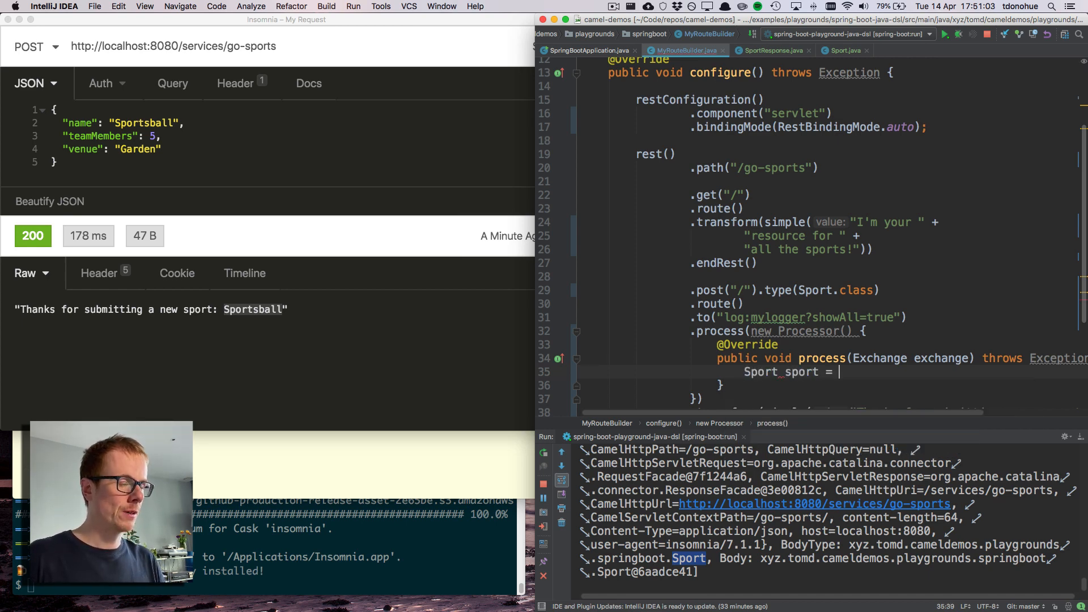
text(exchange.getMessage().getBody(Sport.class);)
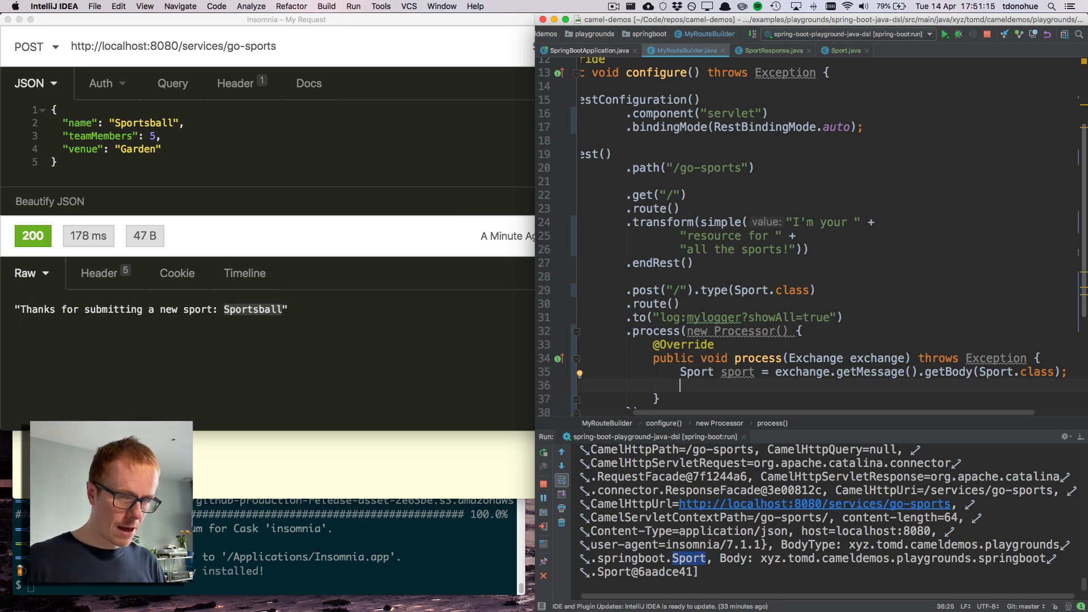
Create a SportResponse and setMessage with the thanks text plus sport.getName().
text(SportRTespon)
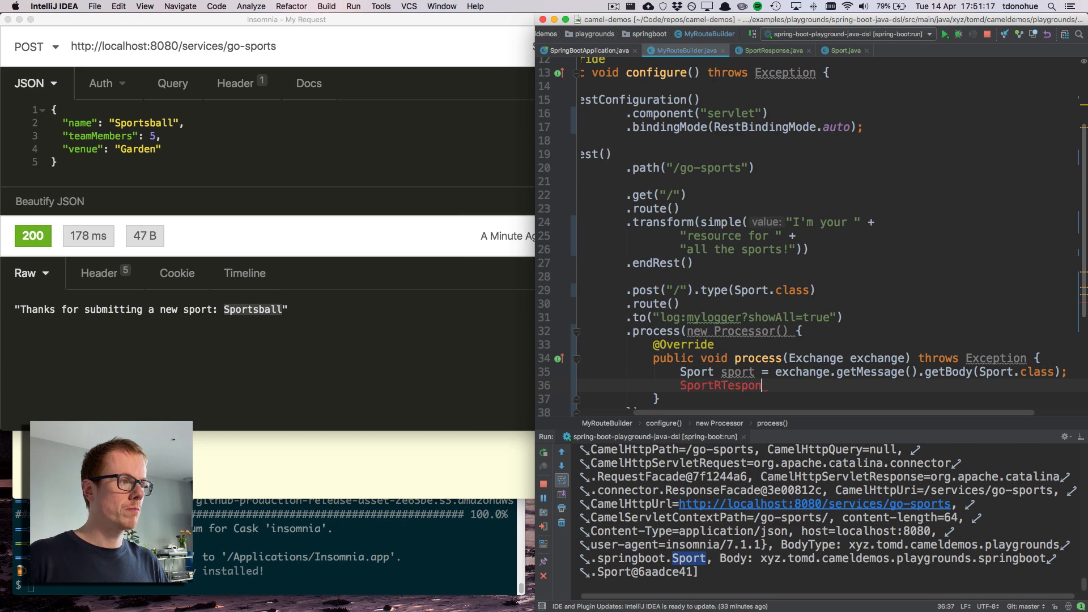
text(SportResponse response =)
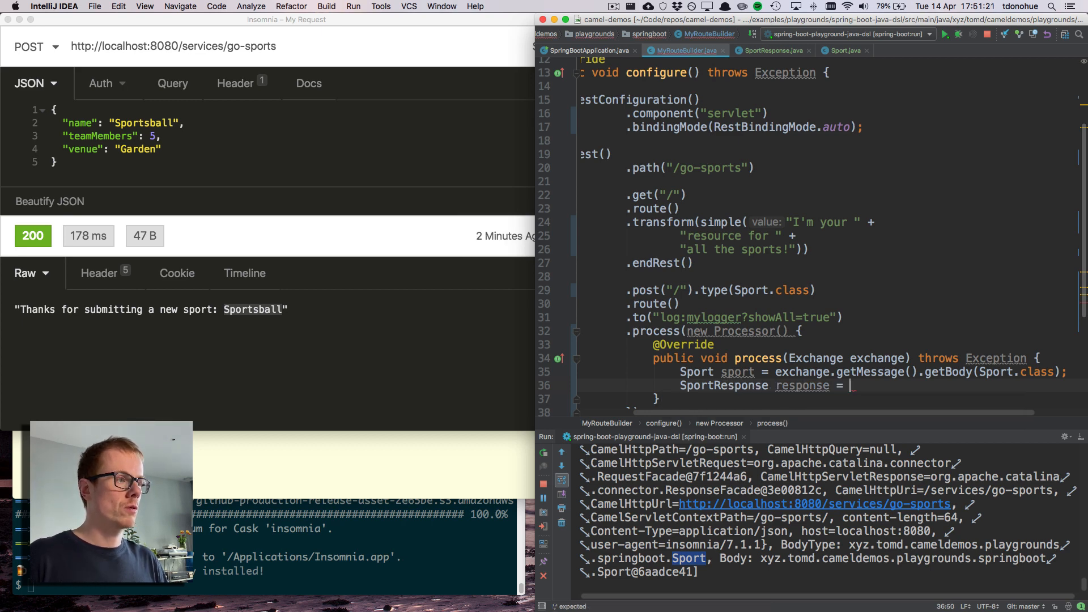
text(new SportResponse();)
text(response.setMessage("Thanks for submitting ");)
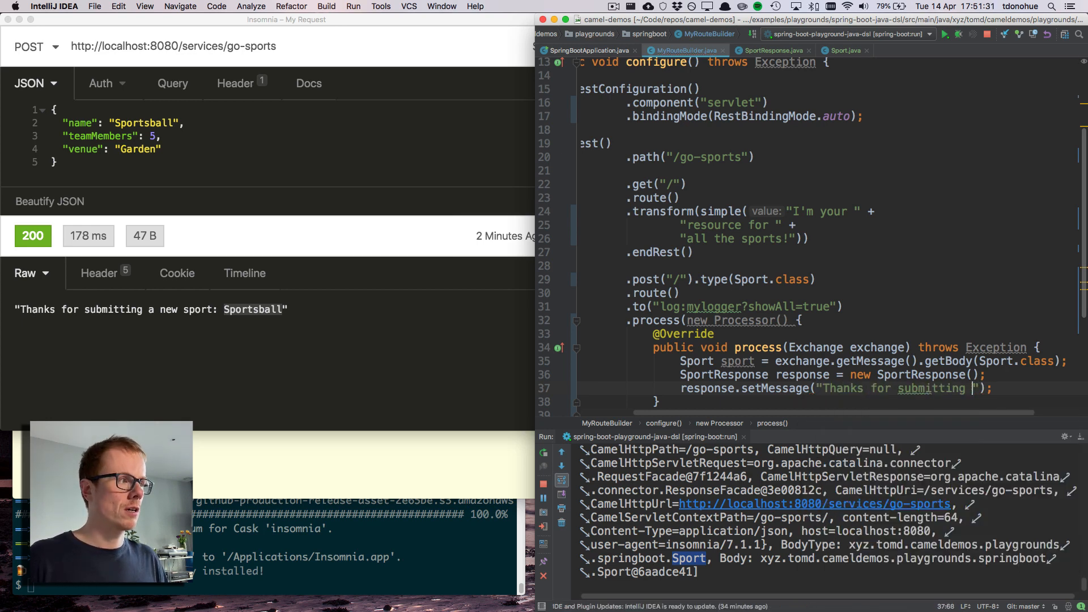
text(+ s)
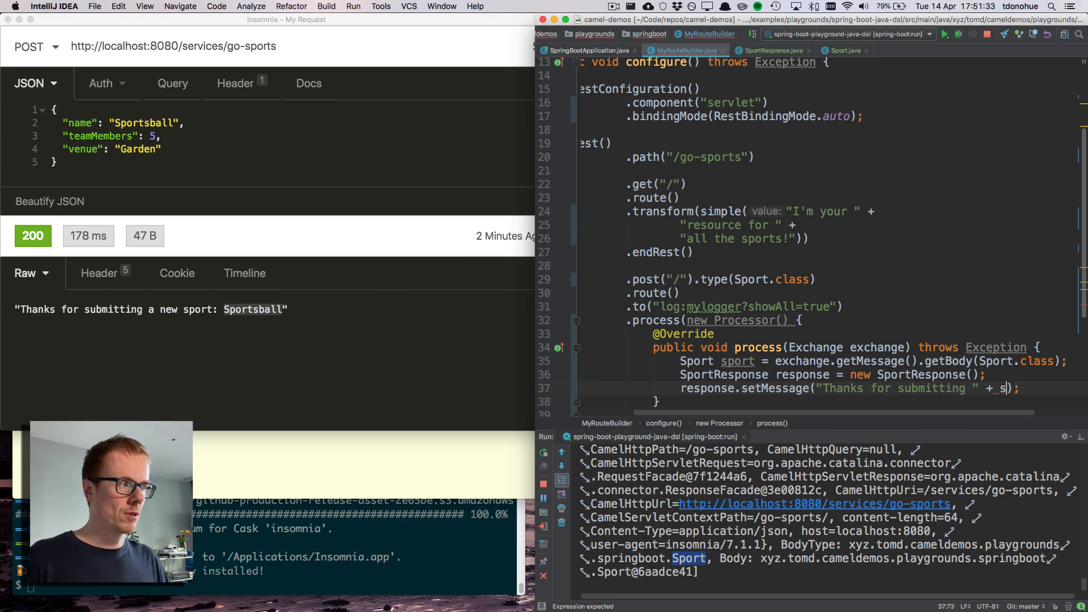
text(sport.getName());)
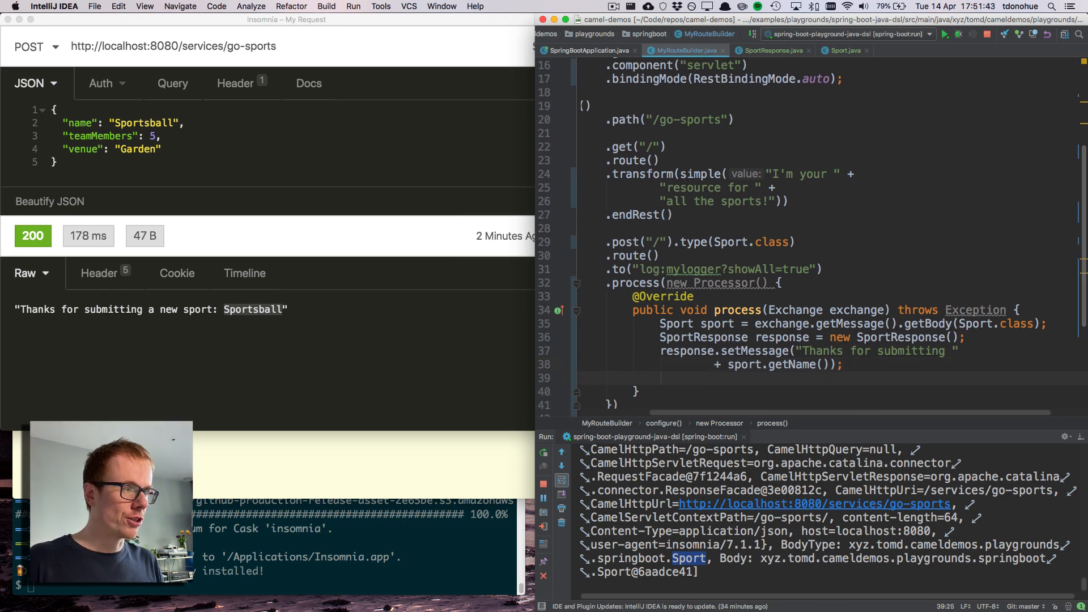
Set the response as the body via exchange.getMessage().setBody(response).
text(exchange.getMessage()
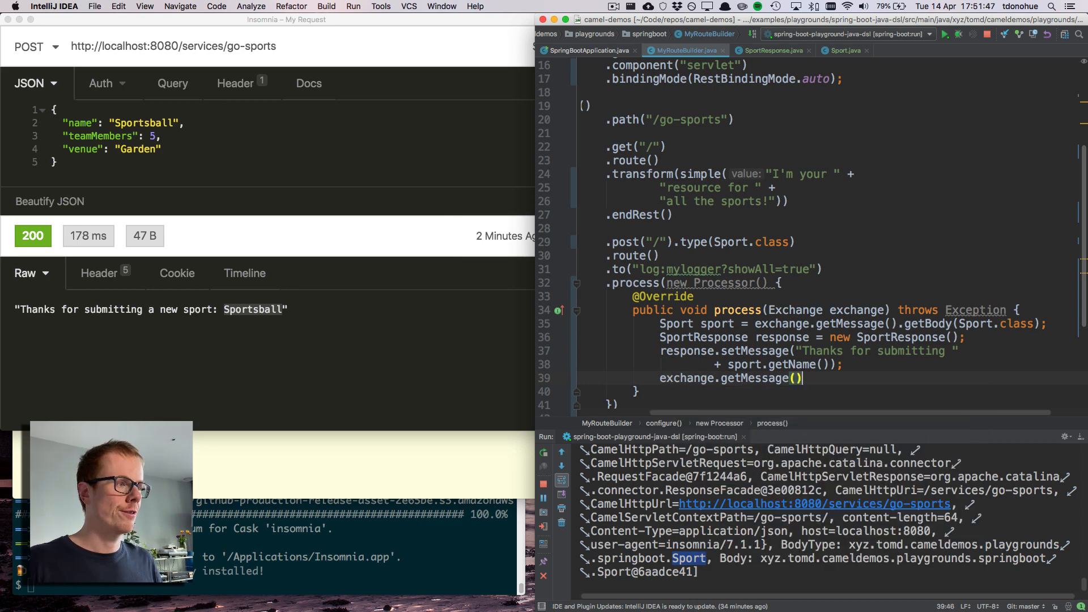
text(.setBody();)
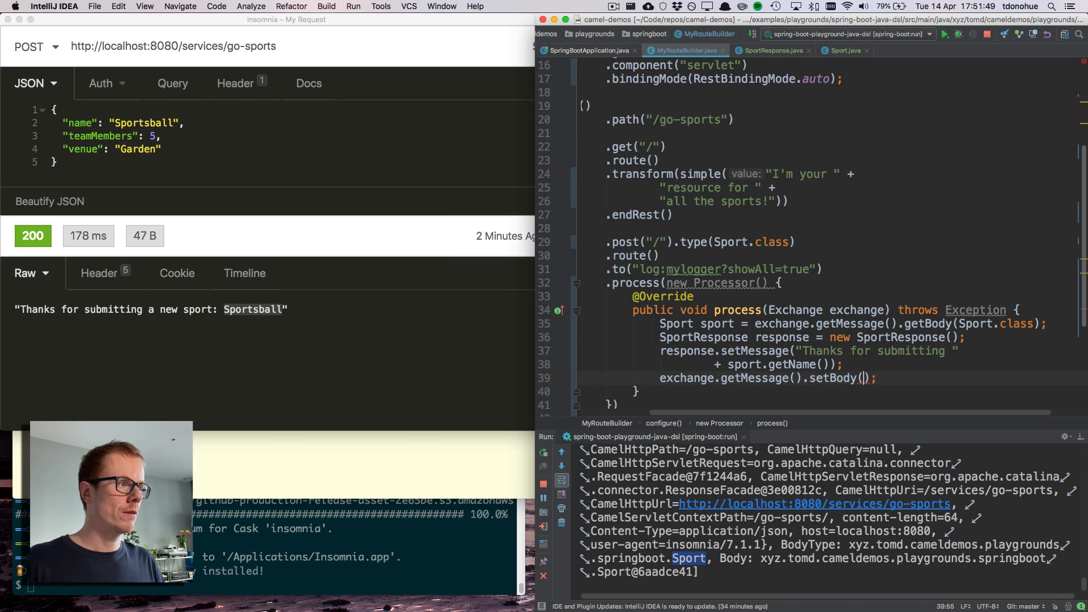
text(sportRes)
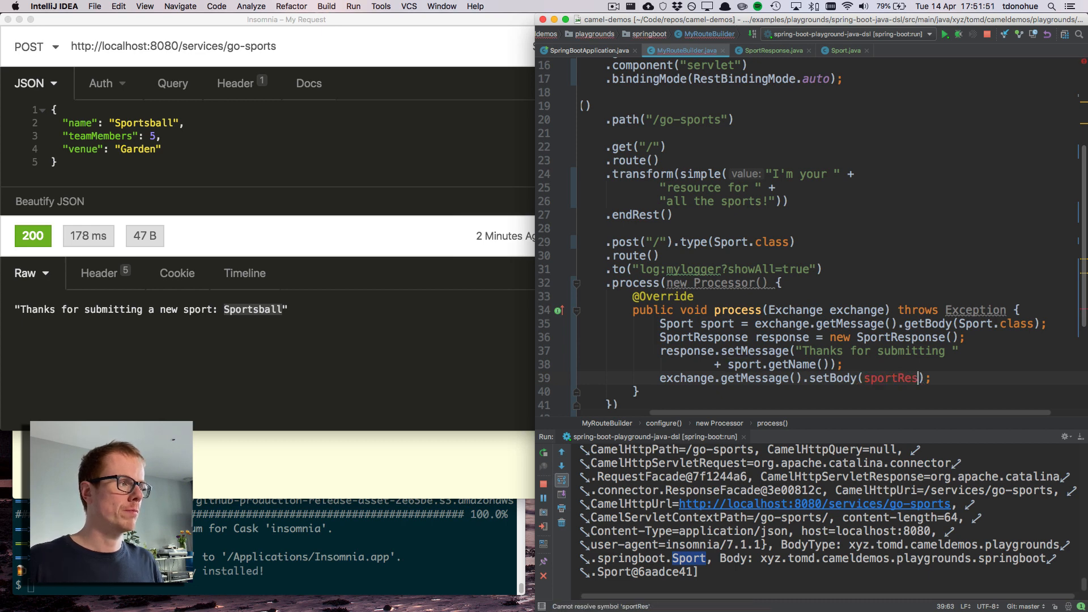
key(Backspace)
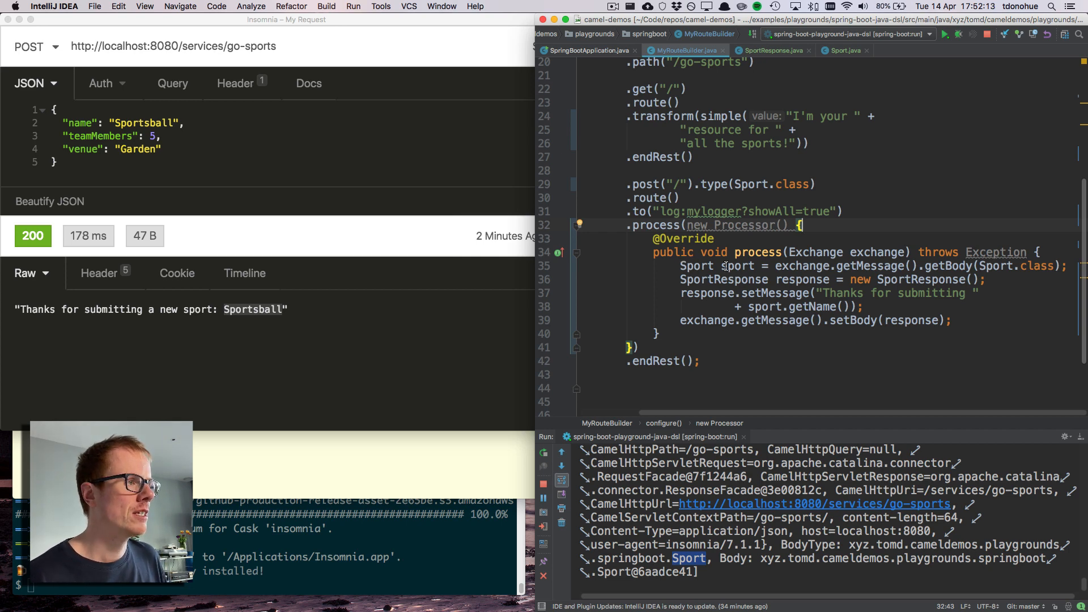
Delete the old .transform(simple("Thanks for submitting...")) line and rerun the Spring Boot app.
click(733, 265)
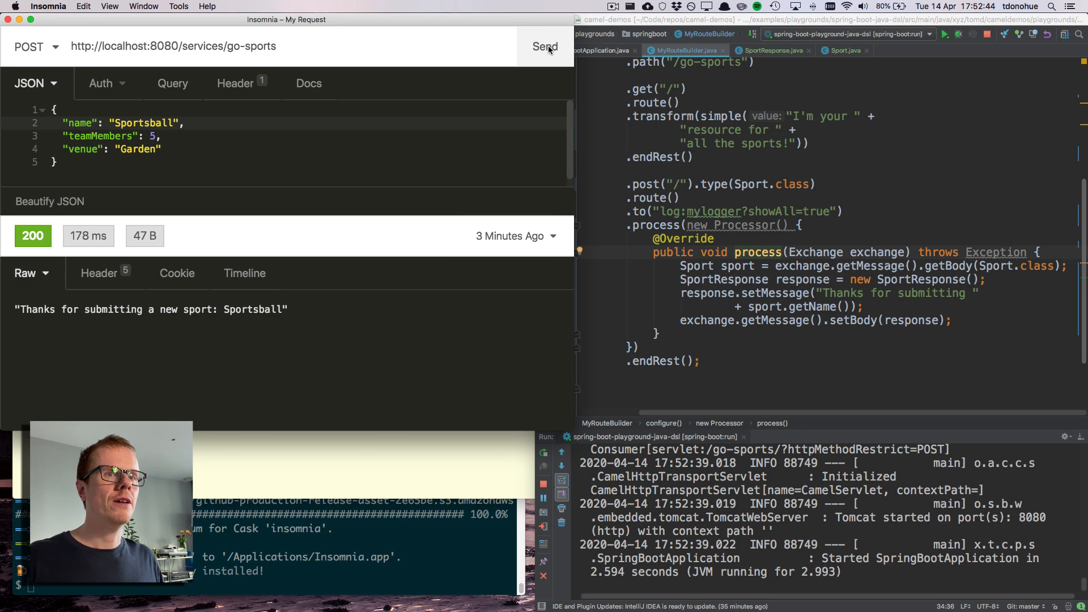
Resend the POST, get {"message":"Thanks for submitting Sportsball"}, and check SportResponse's message field.
click(545, 47)
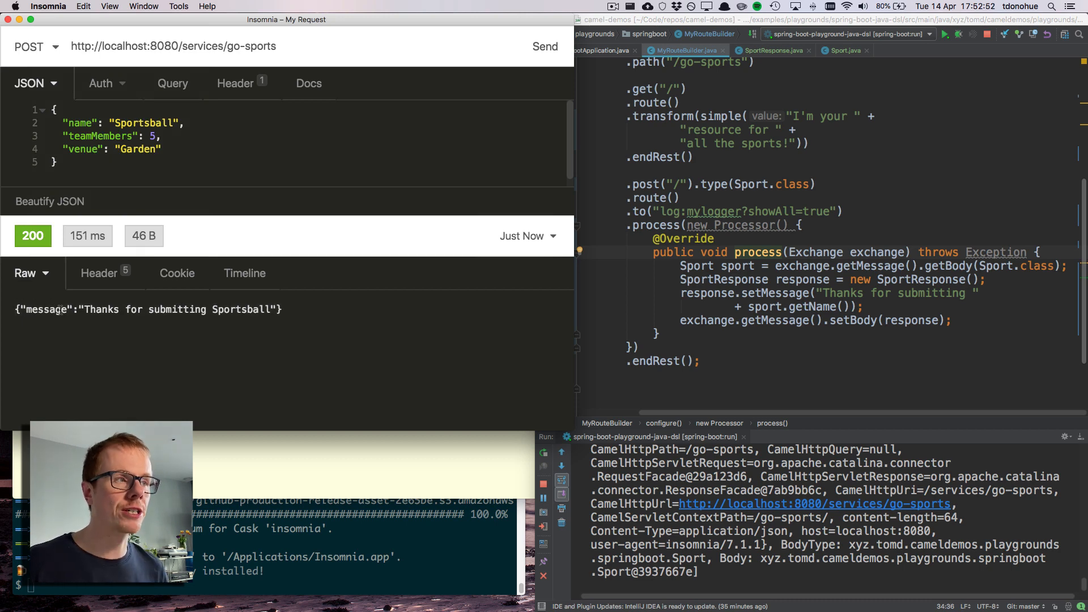
click(768, 50)
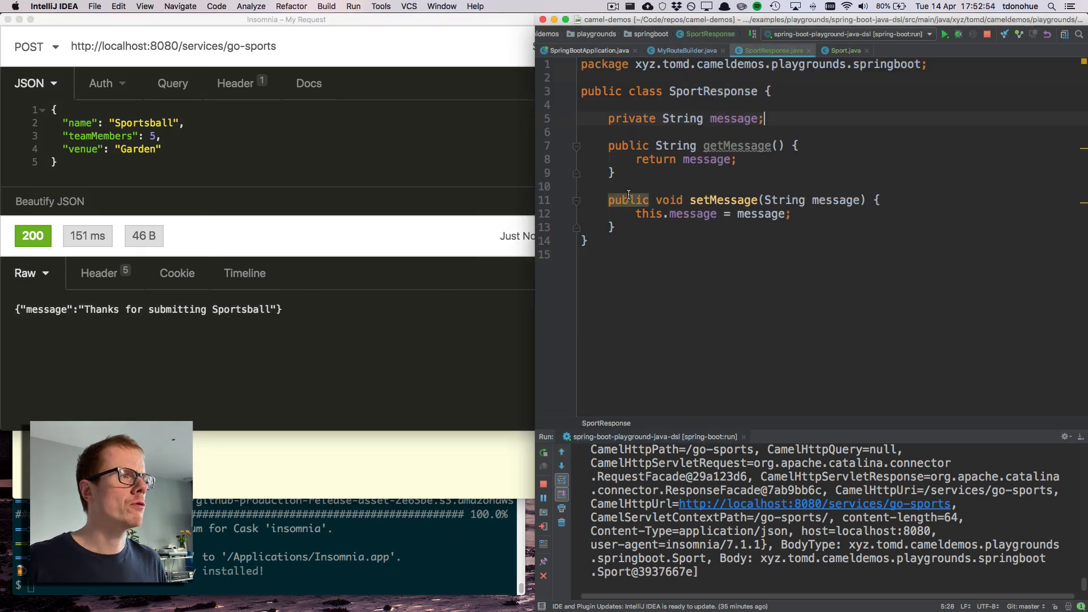
double_click(733, 117)
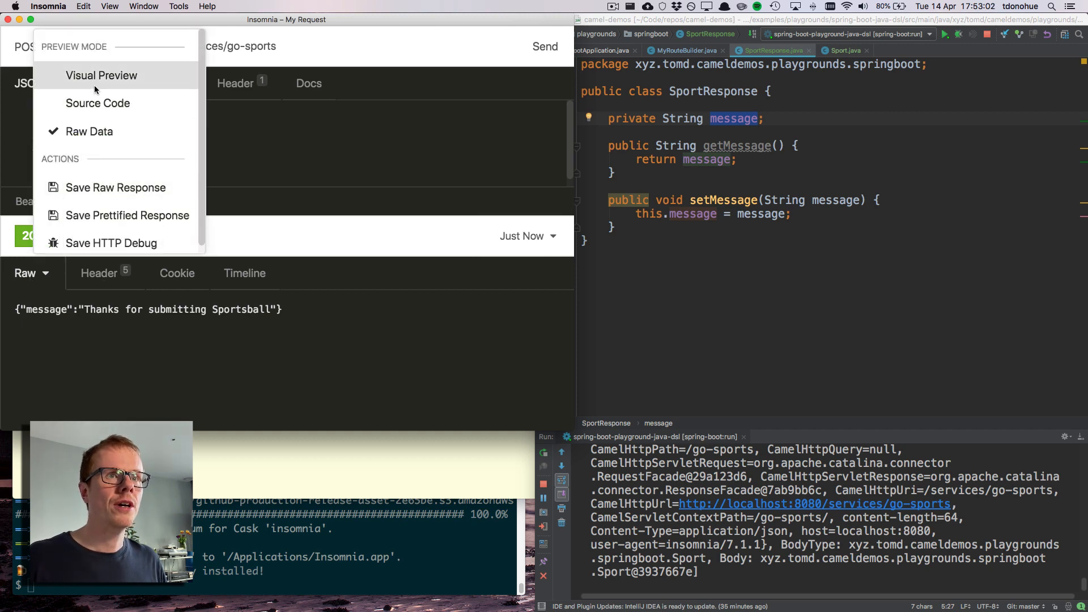
Show the reply as Visual Preview JSON and view its headers with Content-Type application/json.
click(101, 75)
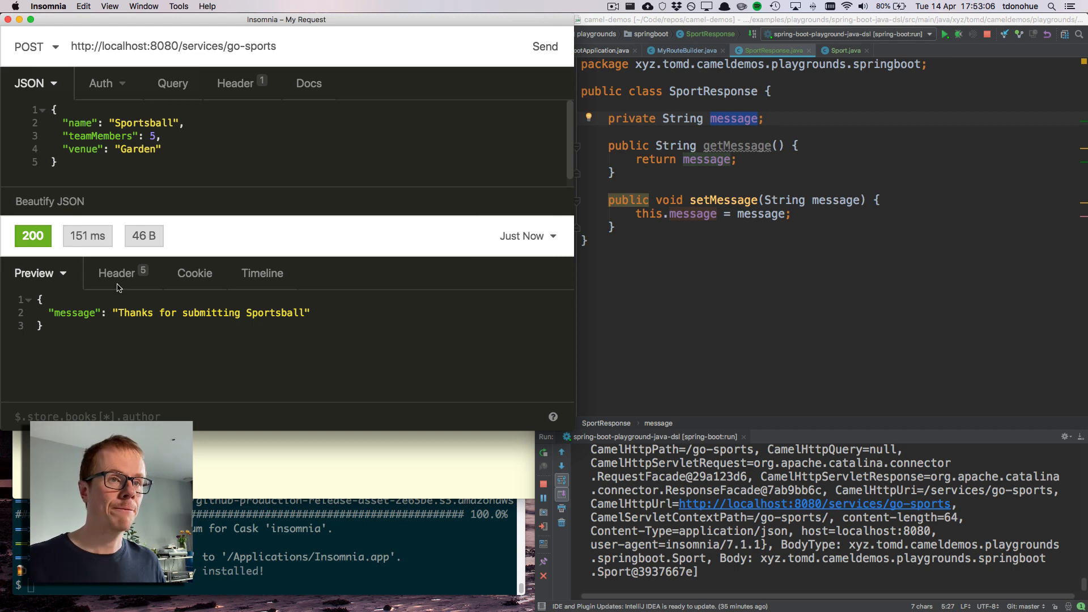
click(117, 273)
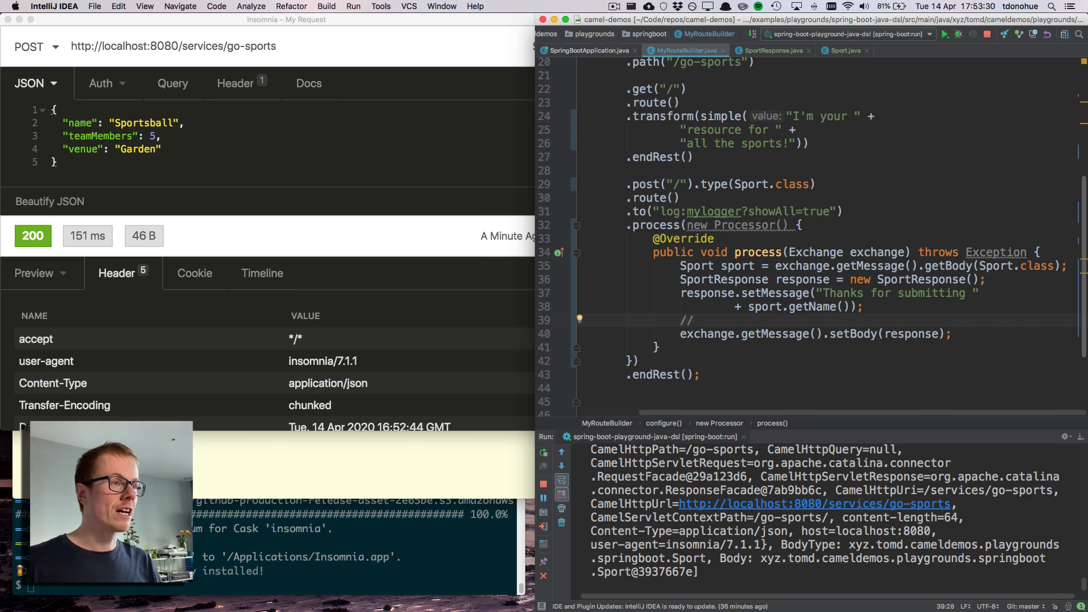
Start a comment "// Ins" above the exchange.getMessage().setBody(response) line.
text(Ins)
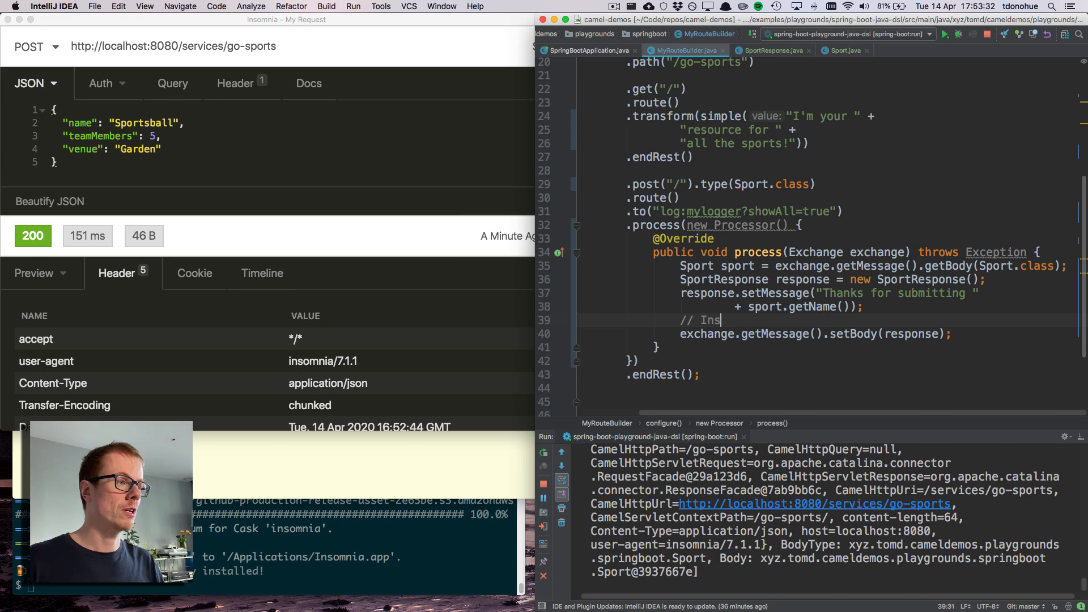